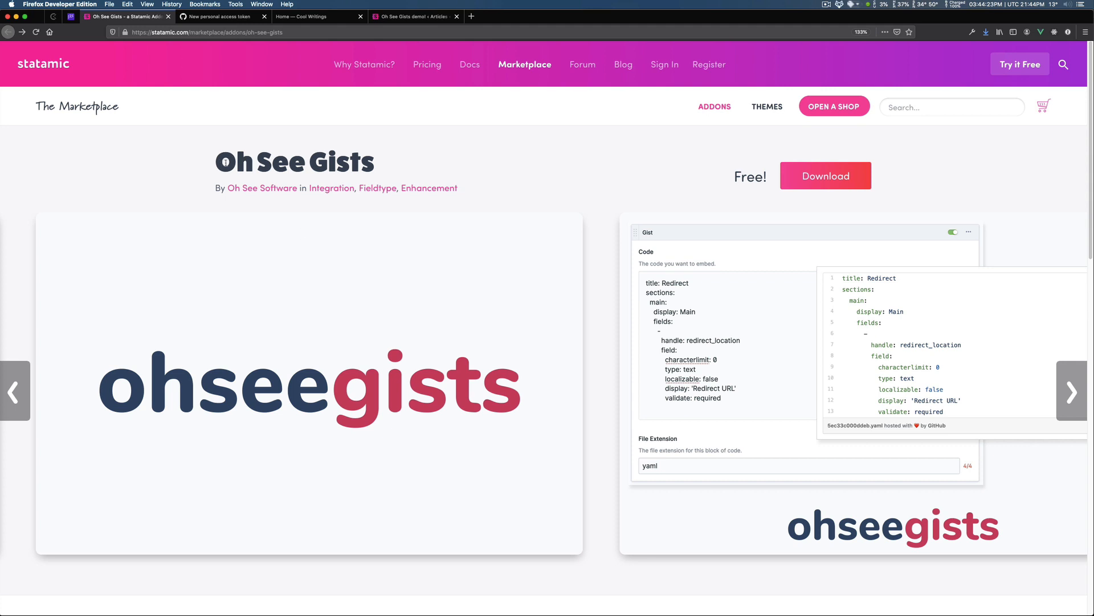
{"action": "mouse_move", "coordinate": [530, 211]}
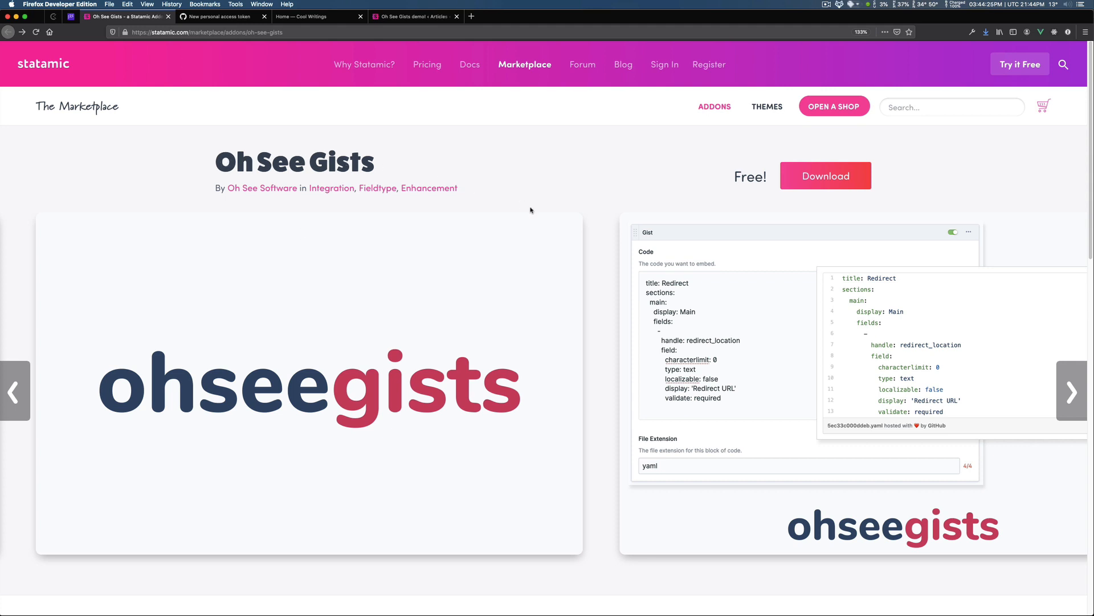
Scroll the Oh See Gists marketplace listing and follow its Documentation link under Important Links
{"action": "scroll", "scroll_direction": "down", "scroll_amount": 3}
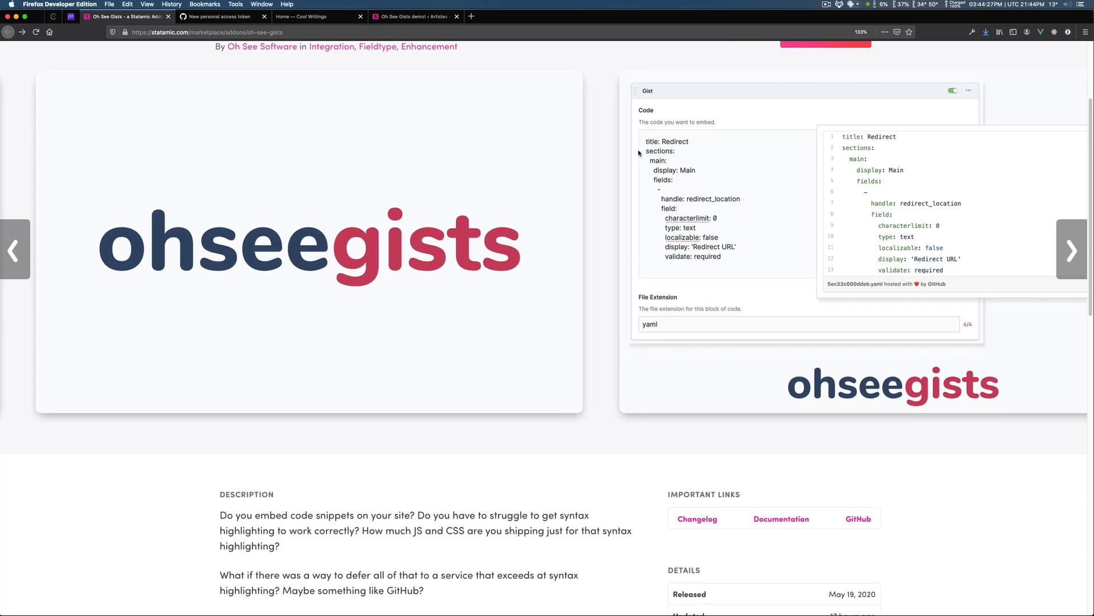
{"action": "scroll", "scroll_direction": "down", "scroll_amount": 3}
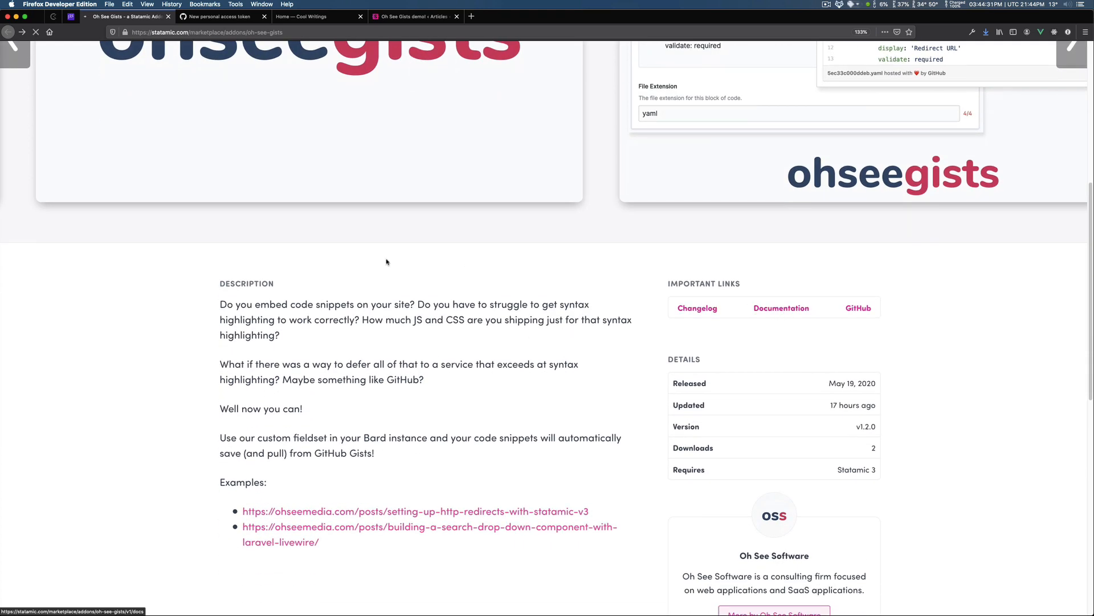
{"action": "left_click", "coordinate": [781, 308]}
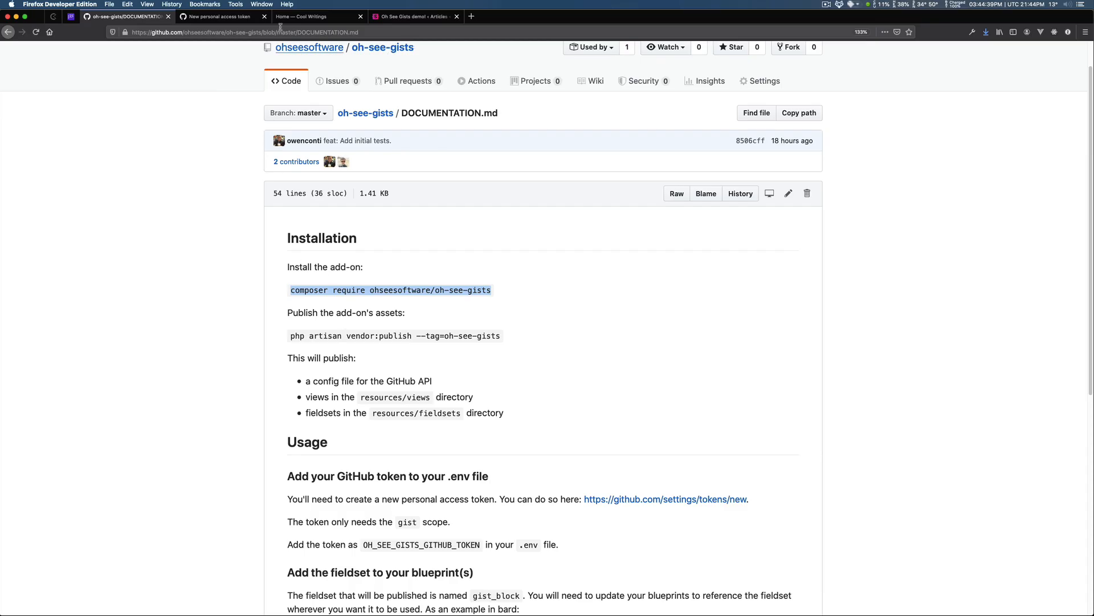
{"action": "mouse_move", "coordinate": [319, 16]}
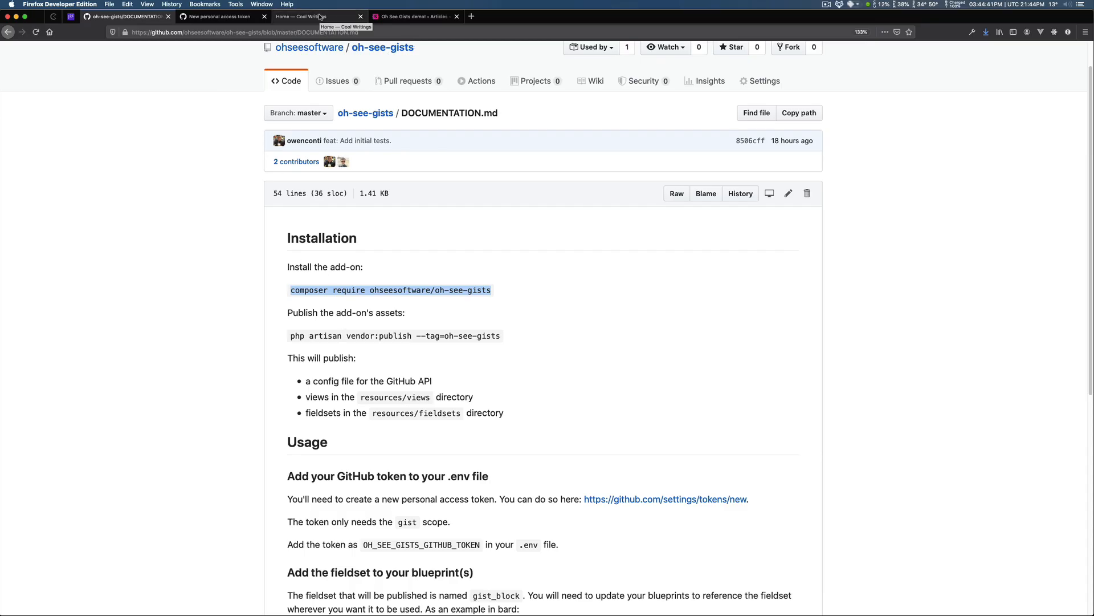
Switch to the local demo site and read through the 'Oh See Gists demo!' article
{"action": "left_click", "coordinate": [318, 15]}
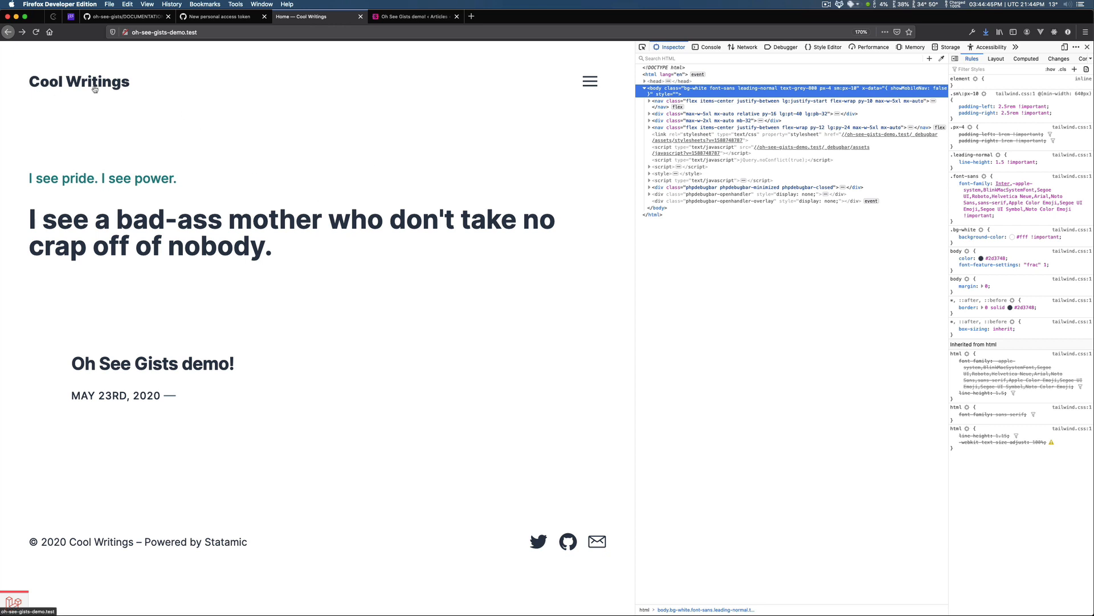
{"action": "mouse_move", "coordinate": [82, 233]}
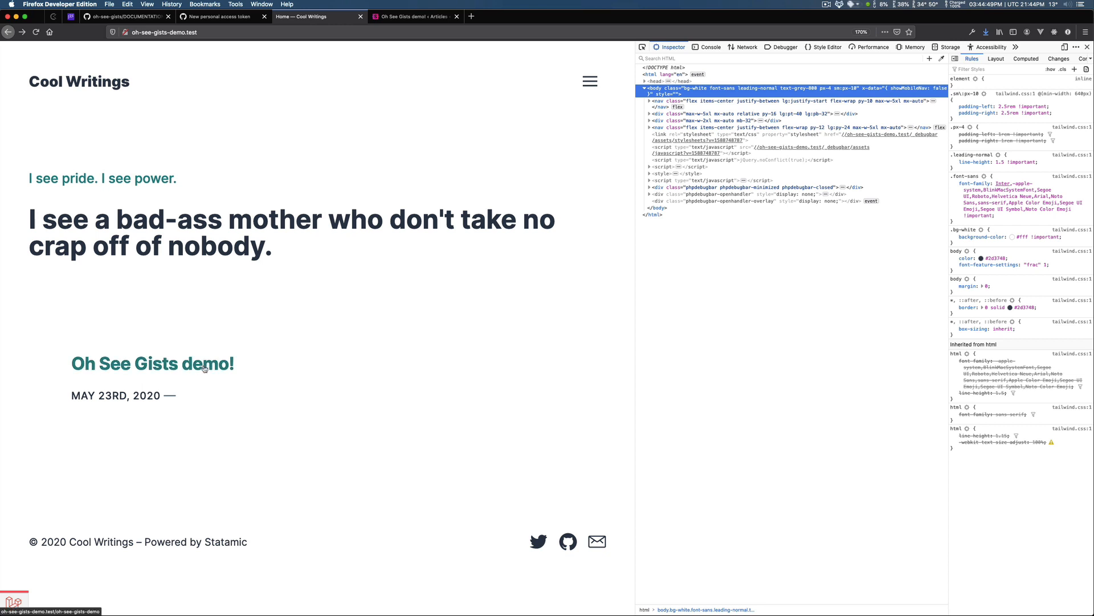
{"action": "left_click", "coordinate": [152, 363]}
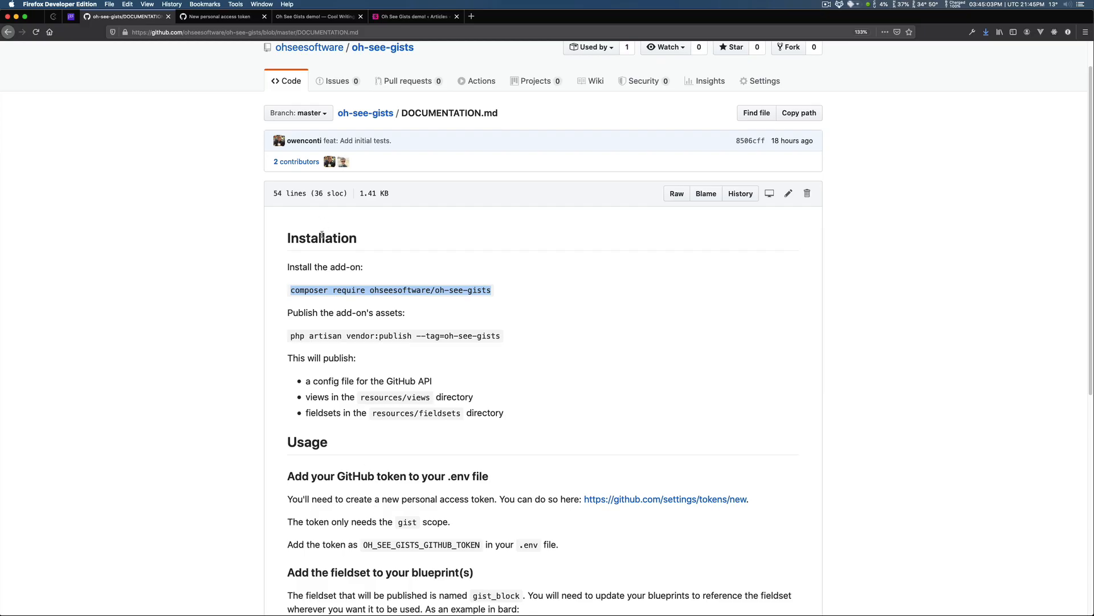
{"action": "scroll", "scroll_direction": "down", "scroll_amount": 3}
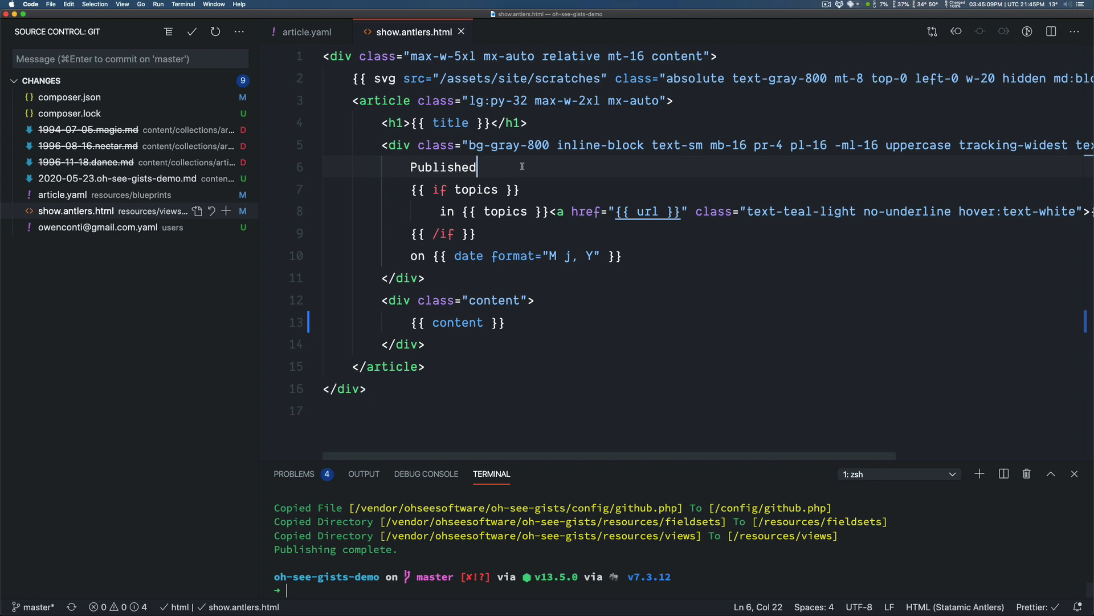
Close show.antlers.html and review the github.php, gist_block.yaml and _gist_content.antlers.html diffs
{"action": "left_click", "coordinate": [462, 31]}
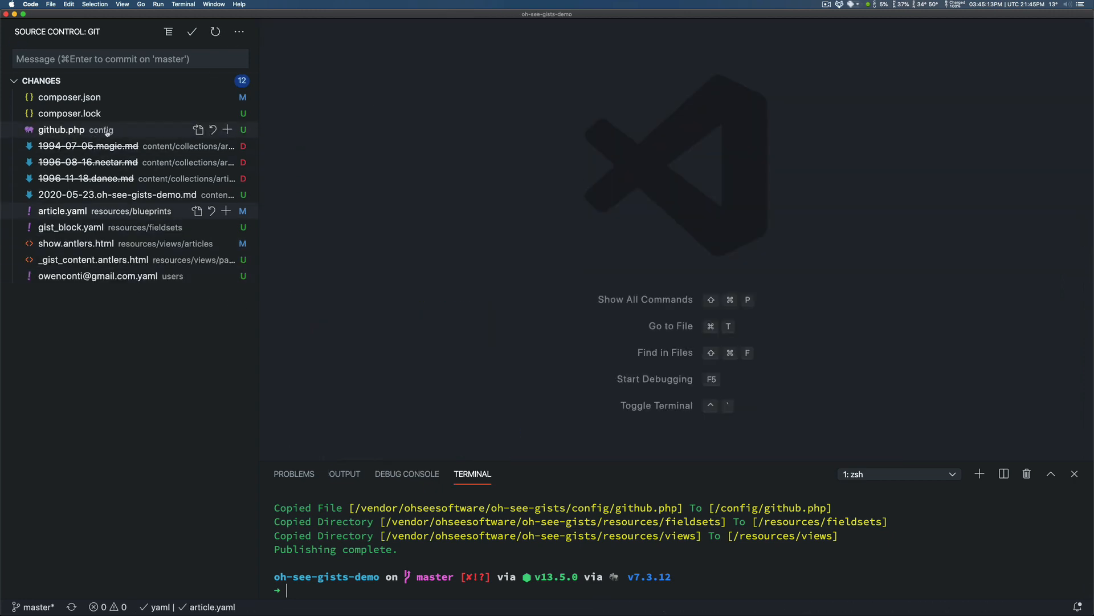
{"action": "left_click", "coordinate": [61, 130]}
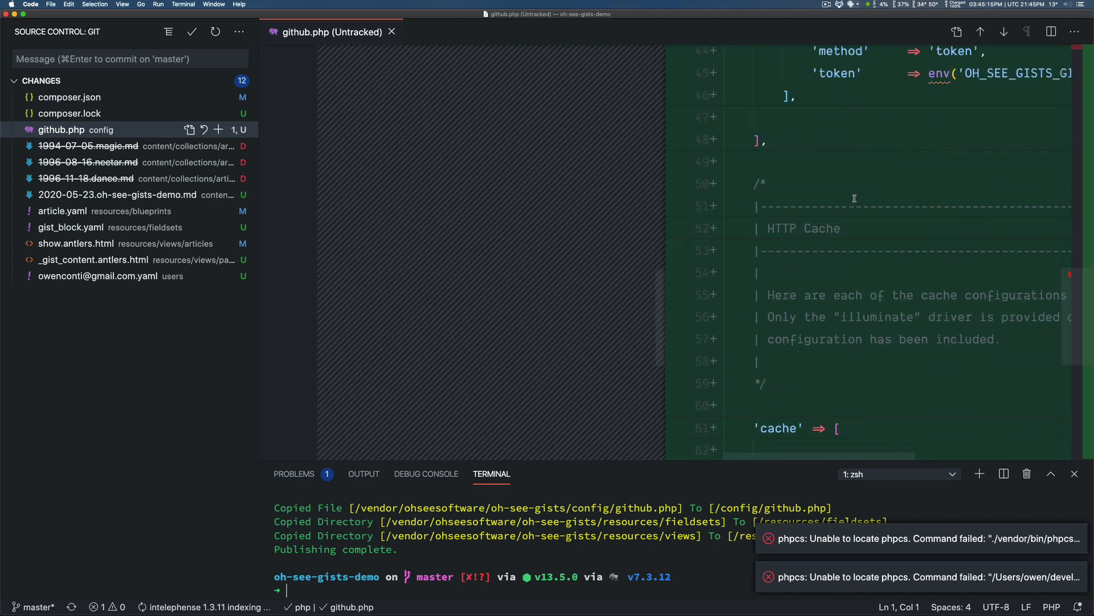
{"action": "left_click", "coordinate": [391, 32]}
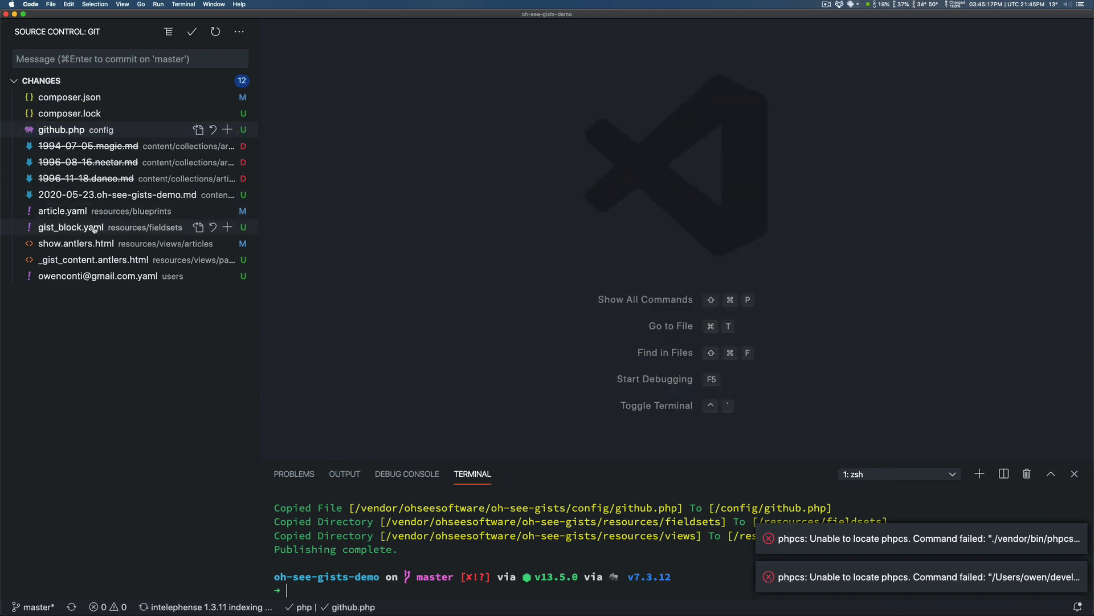
{"action": "left_click", "coordinate": [71, 227]}
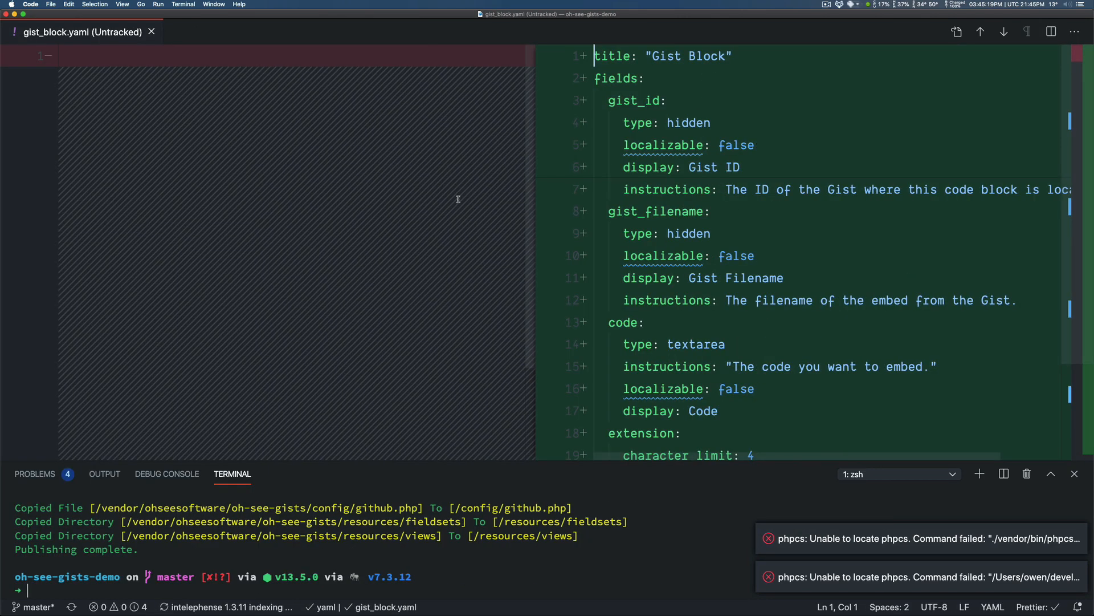
{"action": "scroll", "scroll_direction": "down", "scroll_amount": 3}
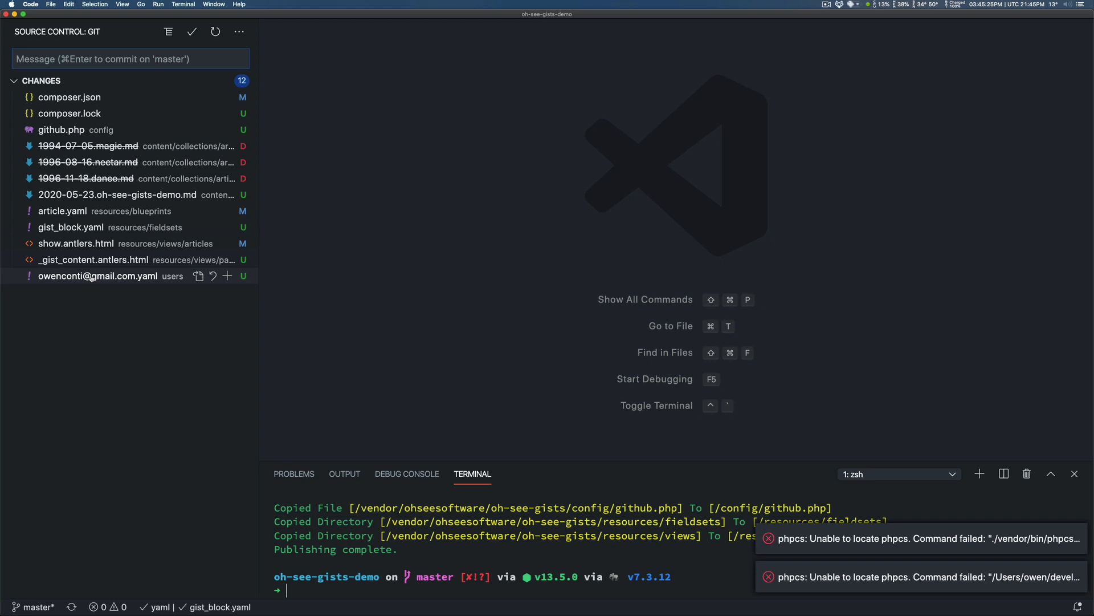
{"action": "left_click", "coordinate": [94, 259]}
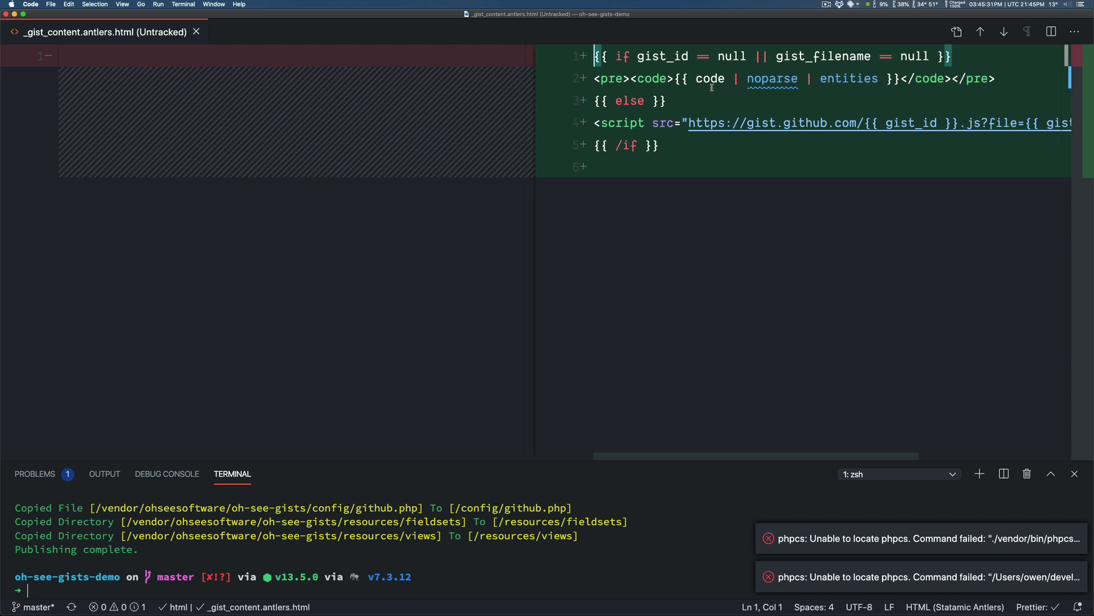
{"action": "mouse_move", "coordinate": [522, 299]}
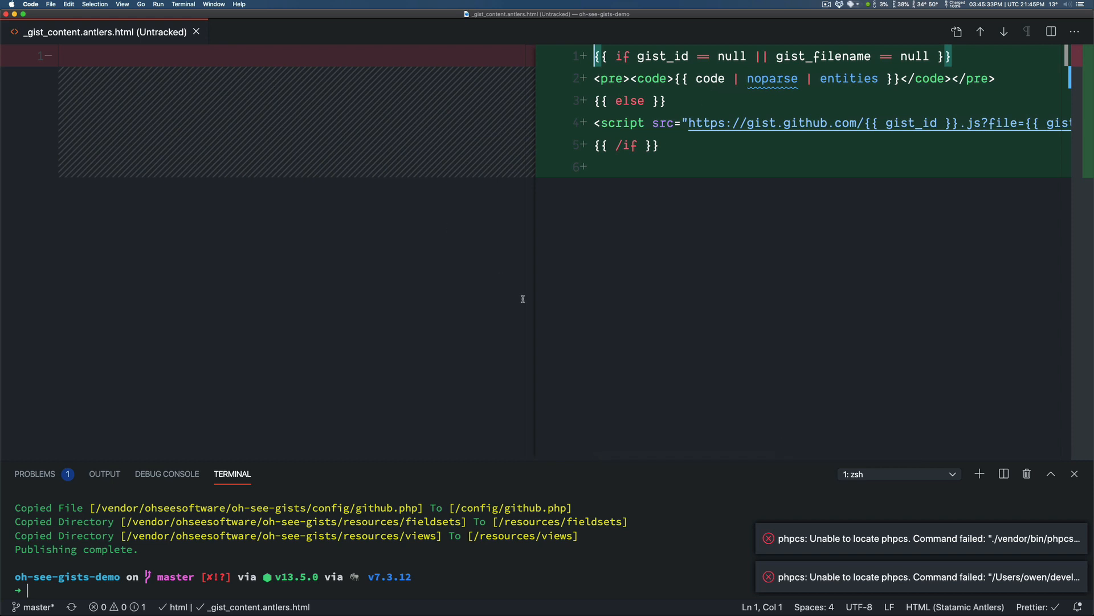
{"action": "left_click", "coordinate": [196, 31]}
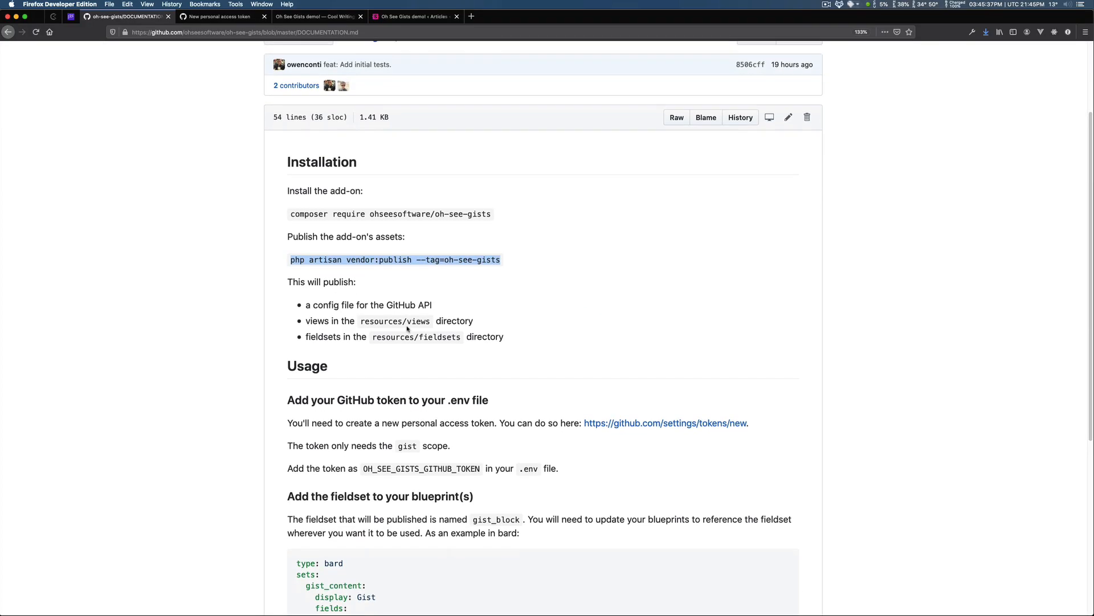
Generate a GitHub token noted 'oh-see-gists-demo' with only the gist scope
{"action": "scroll", "scroll_direction": "down", "scroll_amount": 3}
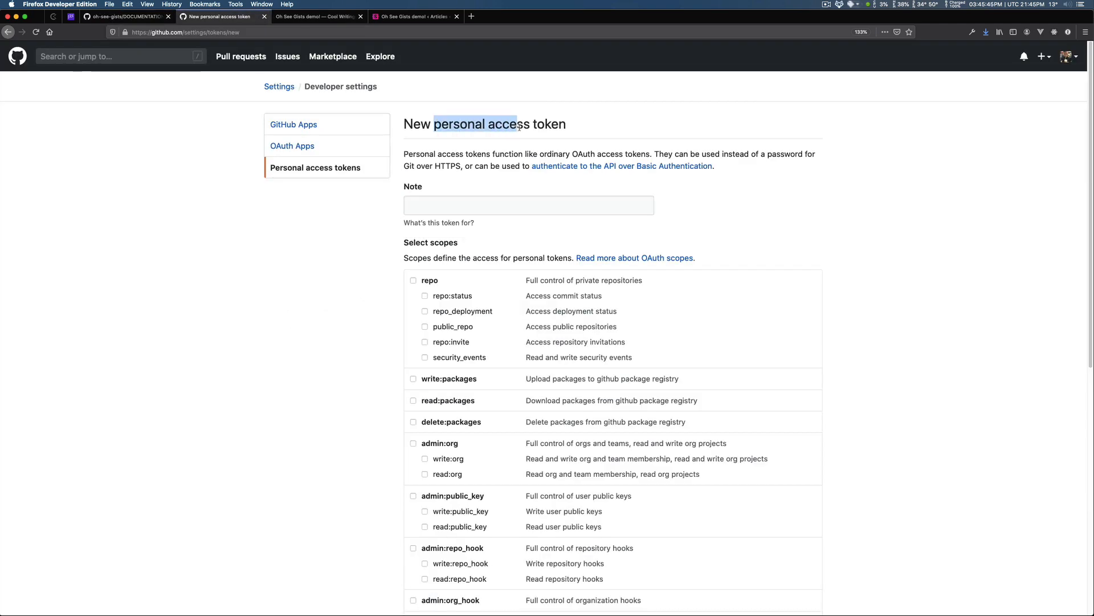
{"action": "type", "text": "oh-see-gists-demo"}
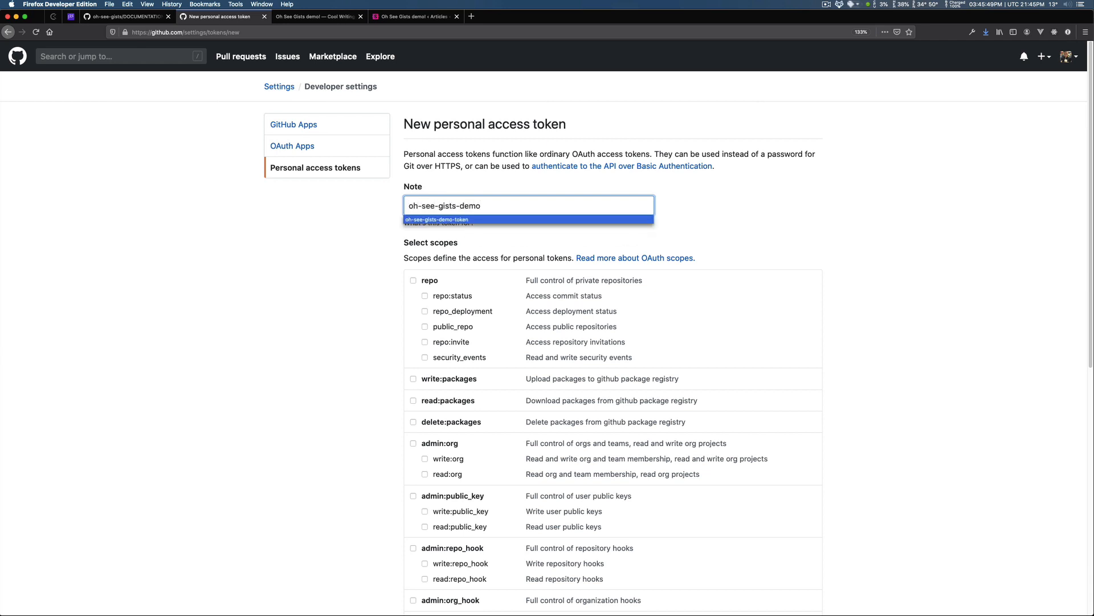
{"action": "scroll", "scroll_direction": "down", "scroll_amount": 3}
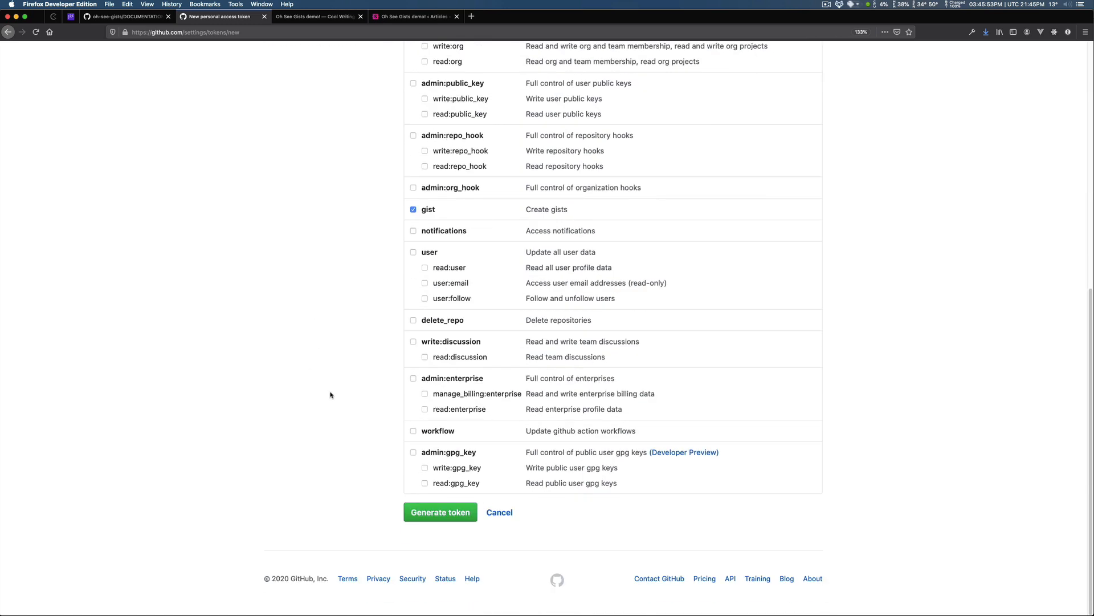
{"action": "left_click", "coordinate": [440, 512]}
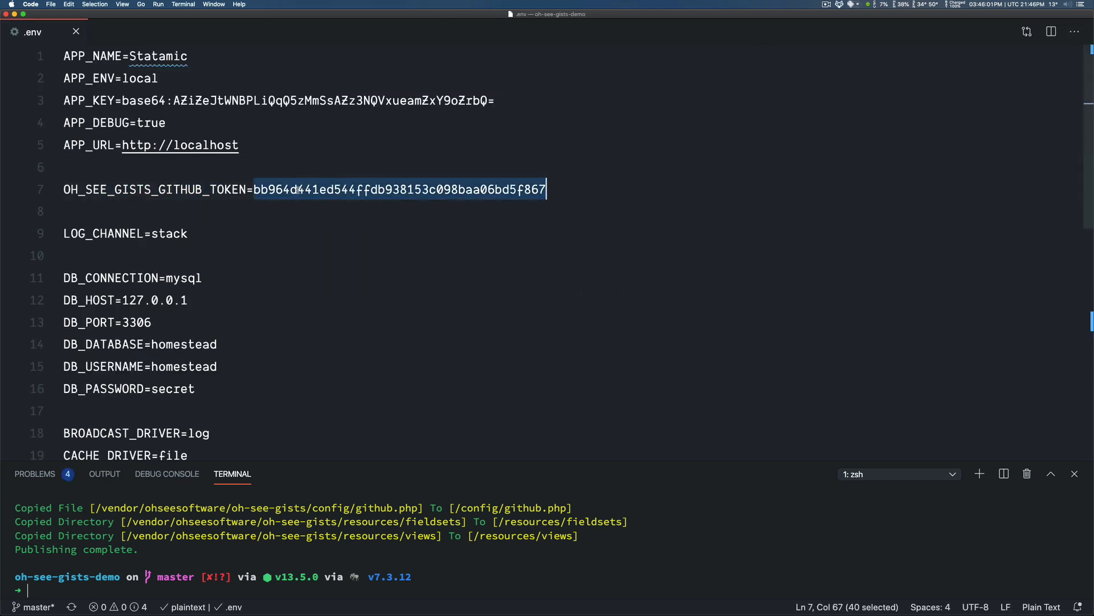
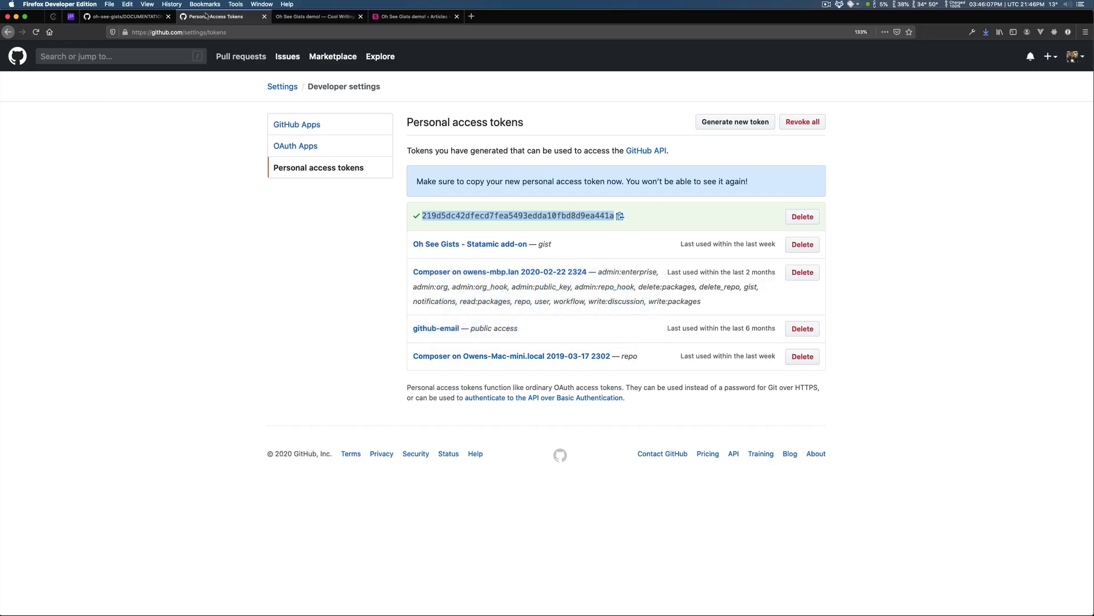
Return to the add-on docs and scroll to the 'Add the fieldset' and 'Use the partial' sections
{"action": "left_click", "coordinate": [125, 16]}
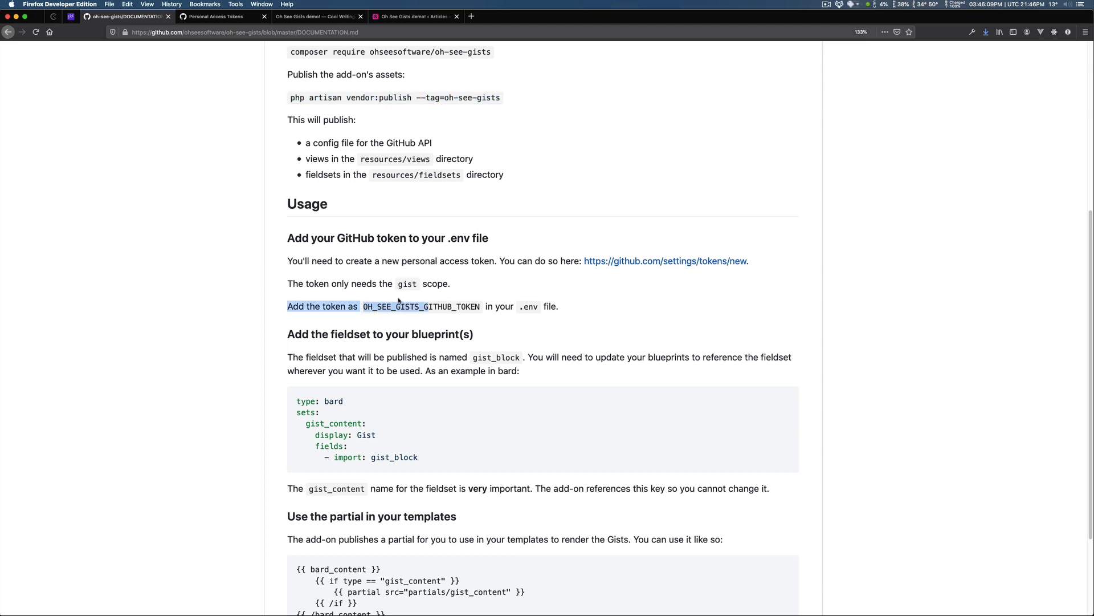
{"action": "scroll", "scroll_direction": "down", "scroll_amount": 3}
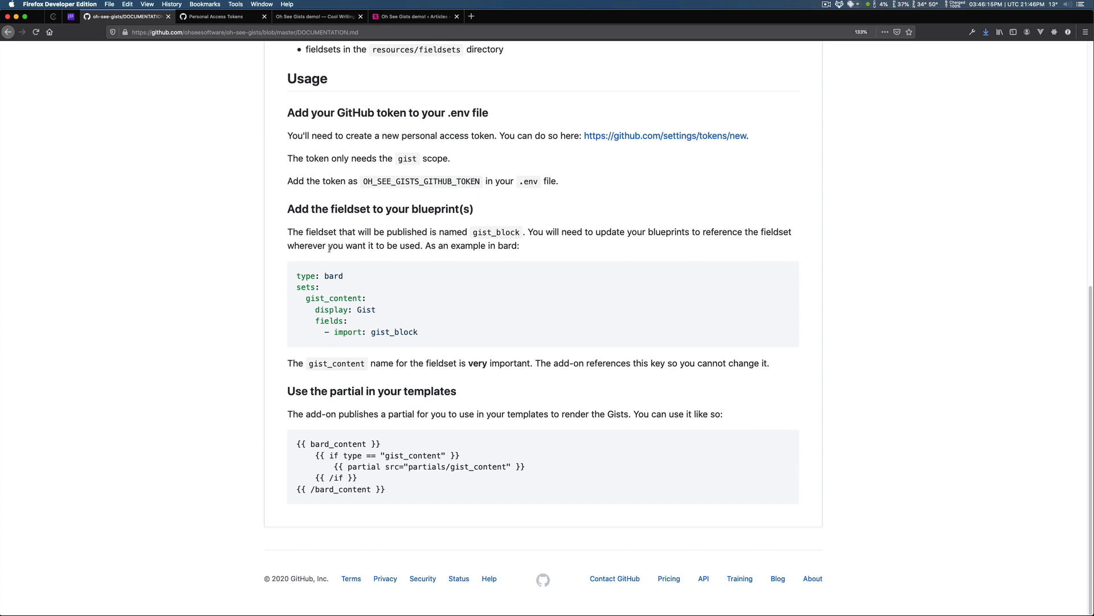
{"action": "mouse_move", "coordinate": [407, 326]}
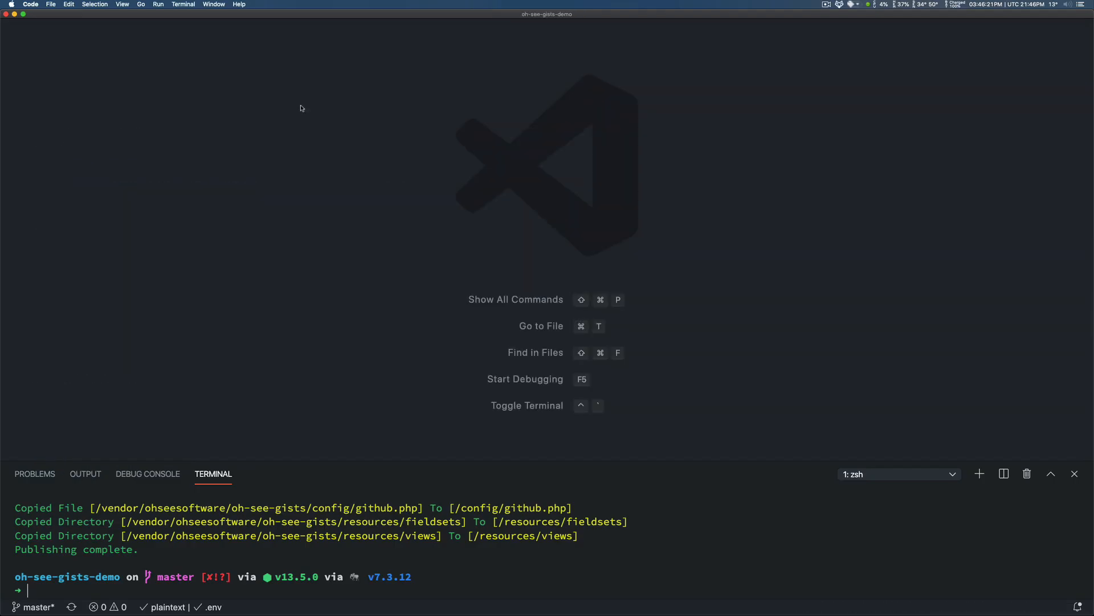
Add a Gist set importing gist_block to article.yaml's content sets, then open _gist_content.antlers.html
{"action": "type", "text": "artl"}
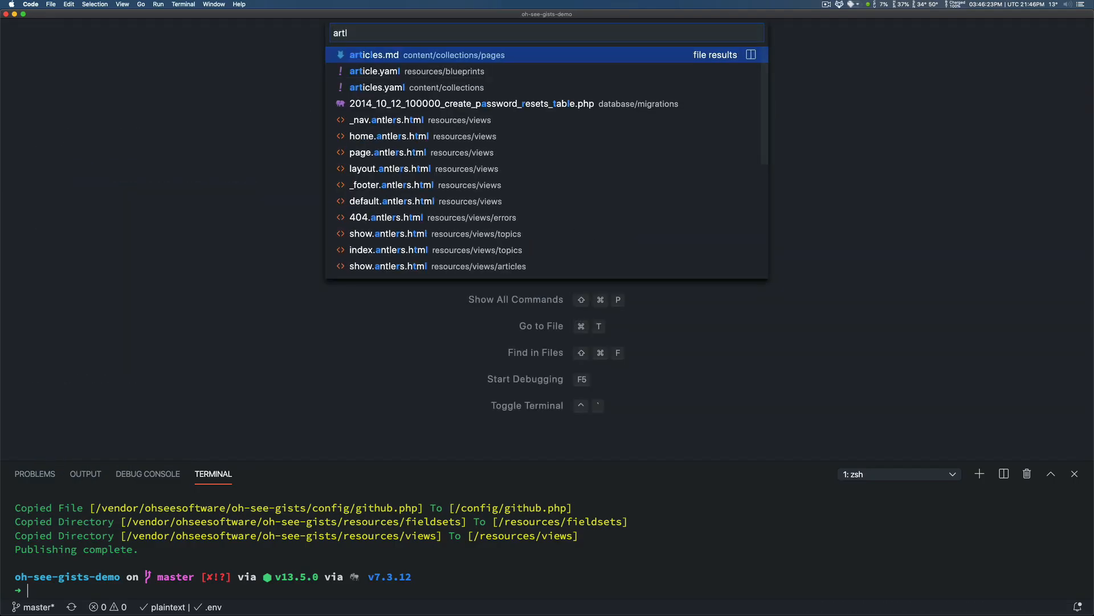
{"action": "left_click", "coordinate": [375, 71]}
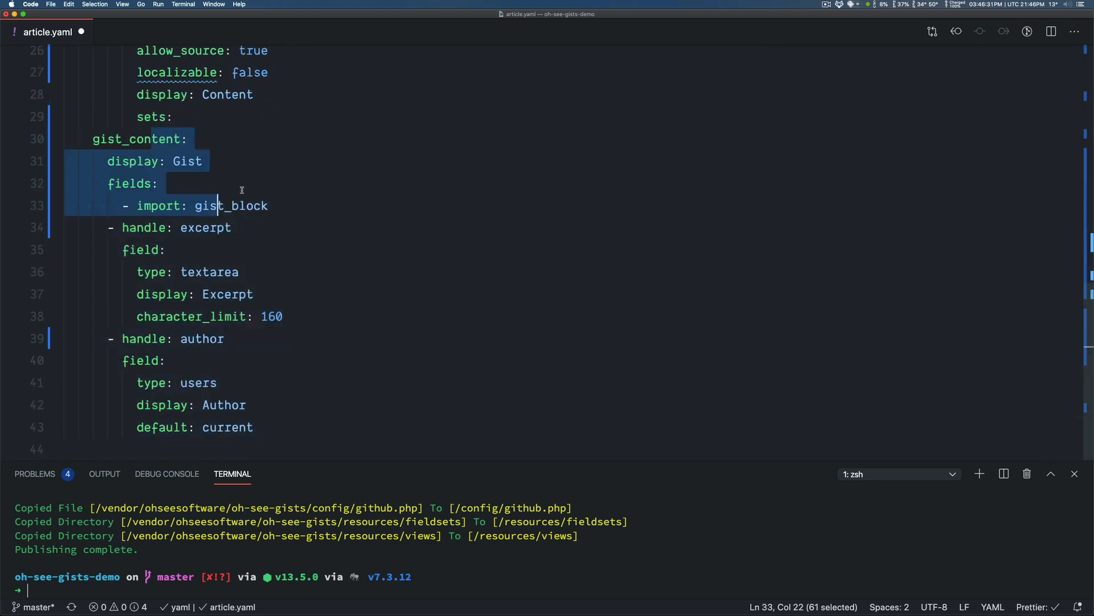
{"action": "scroll", "scroll_direction": "up", "scroll_amount": 3}
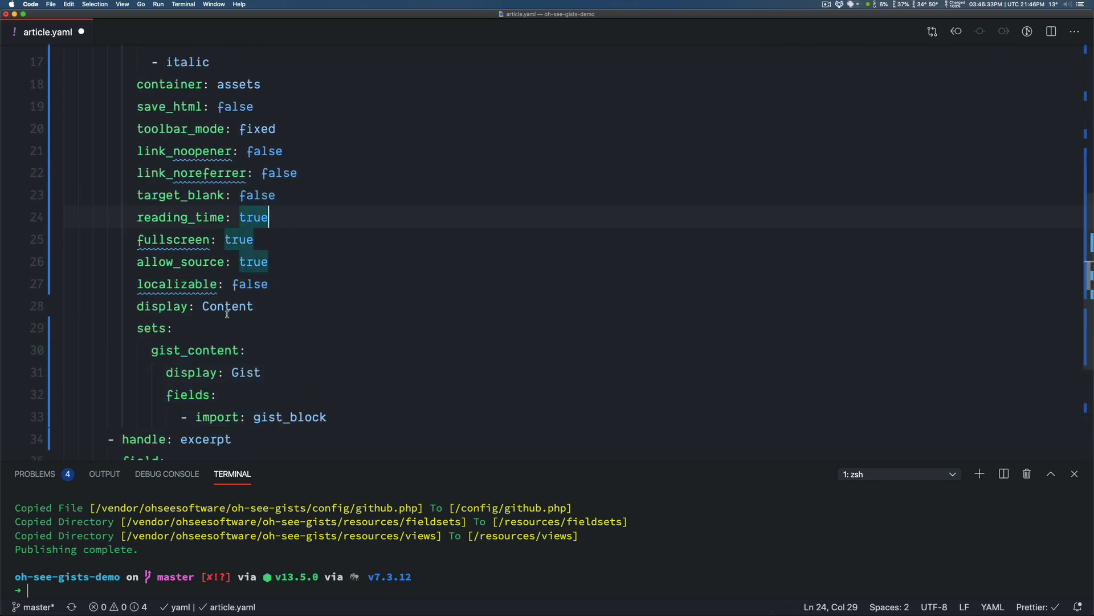
{"action": "scroll", "scroll_direction": "up", "scroll_amount": 3}
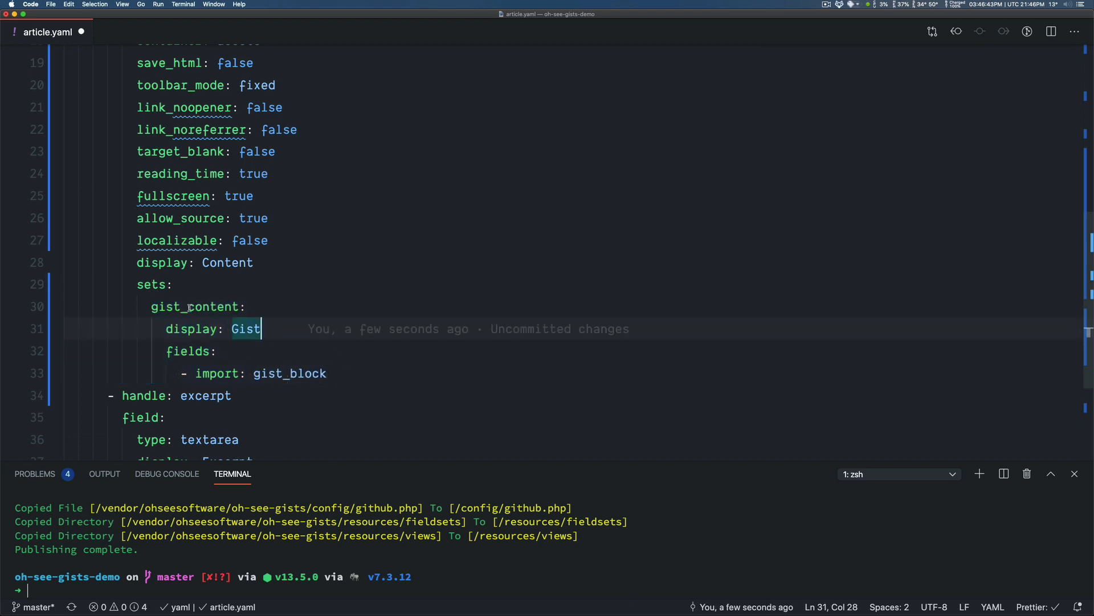
{"action": "double_click", "coordinate": [195, 307]}
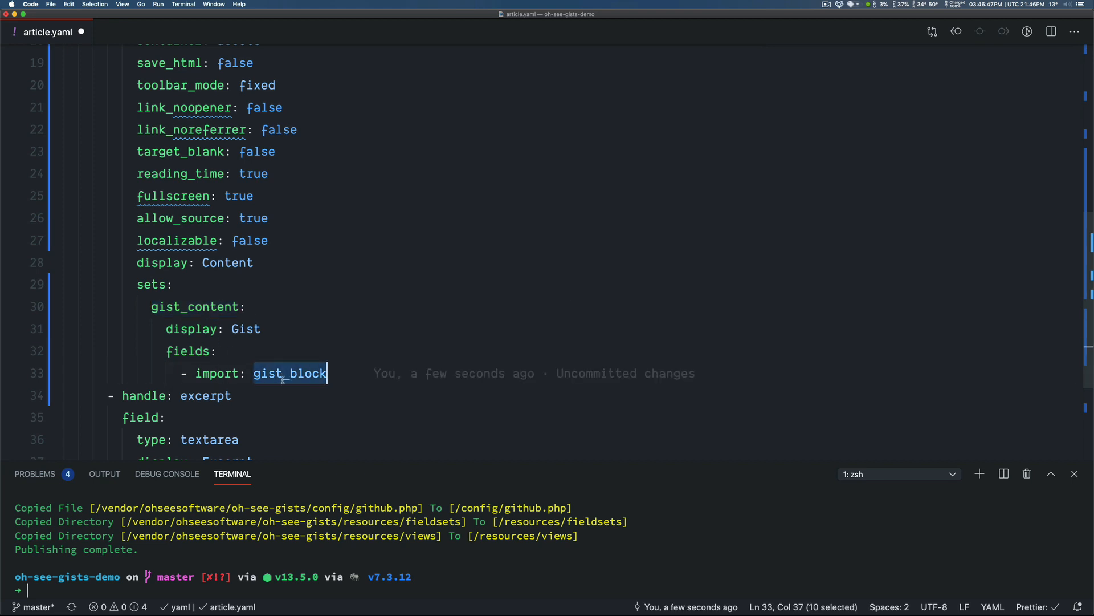
{"action": "type", "text": "gist_c"}
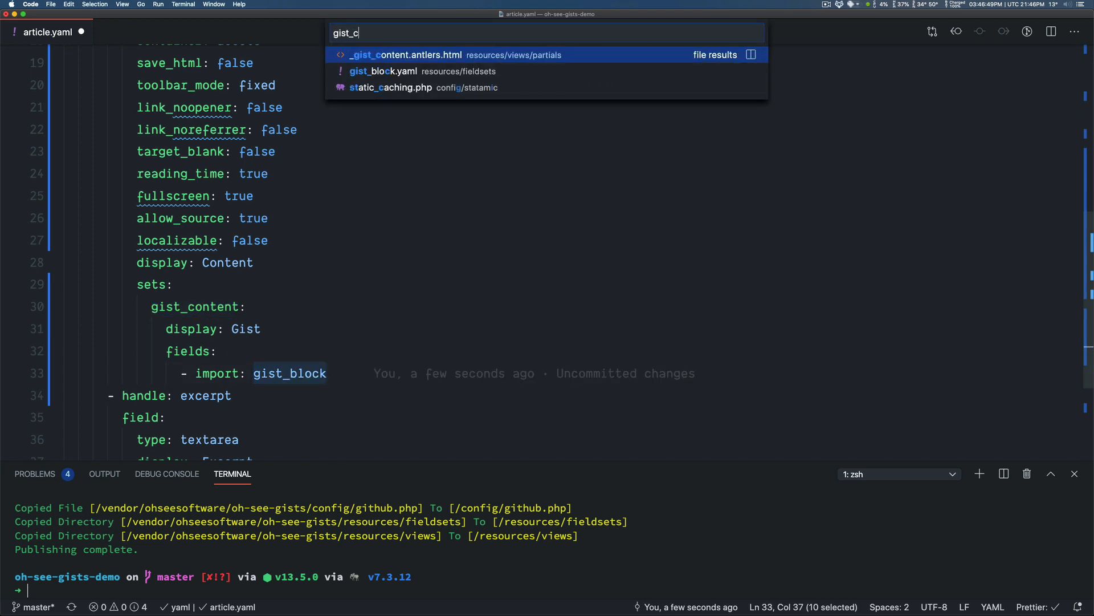
{"action": "left_click", "coordinate": [384, 71]}
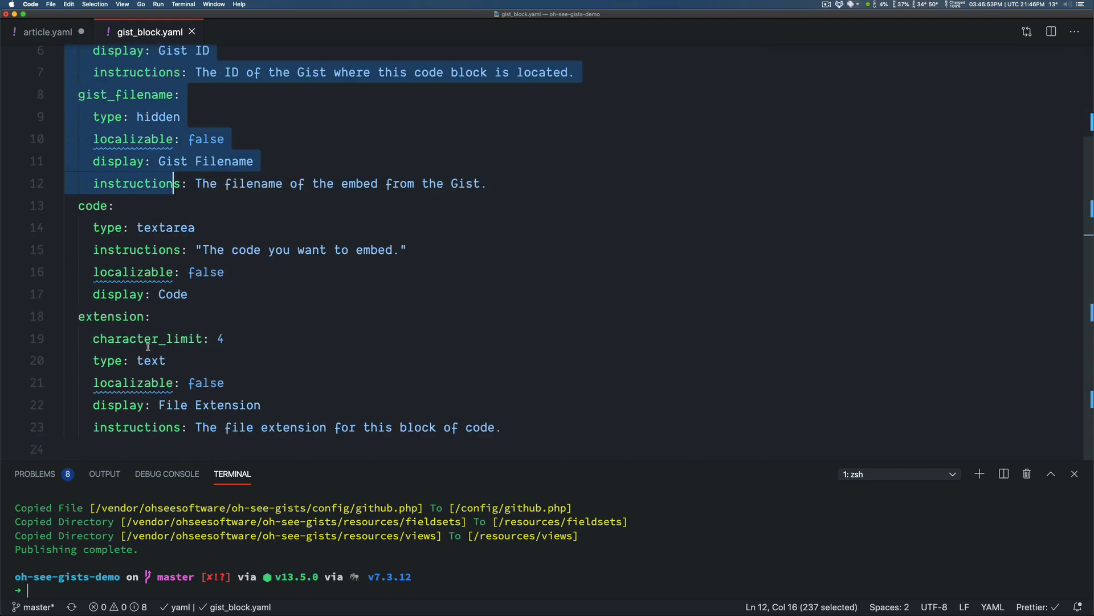
{"action": "scroll", "scroll_direction": "up", "scroll_amount": 3}
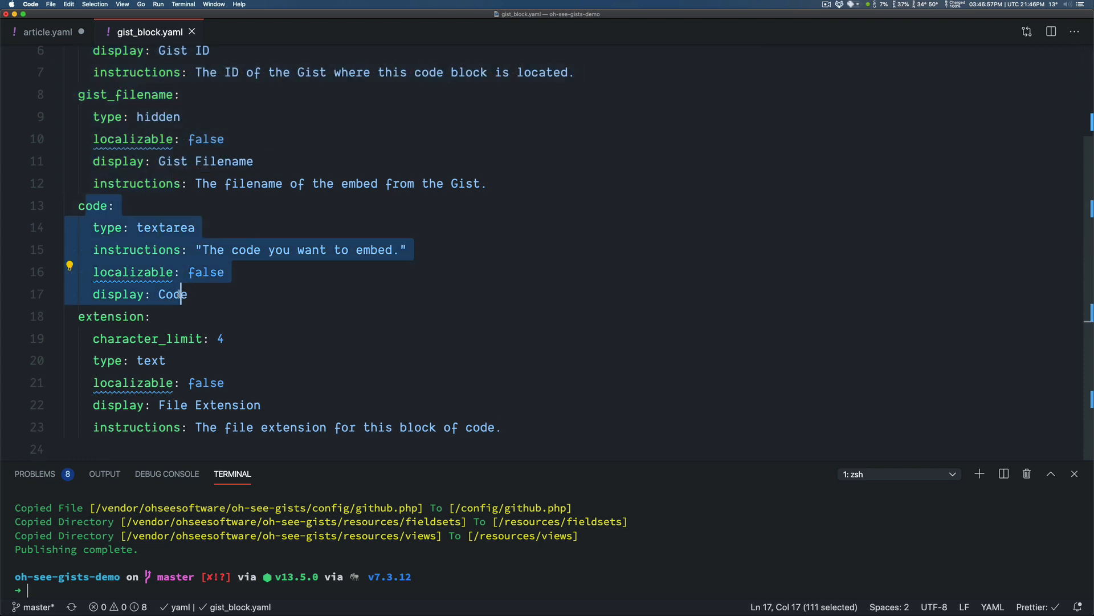
{"action": "left_click", "coordinate": [178, 404]}
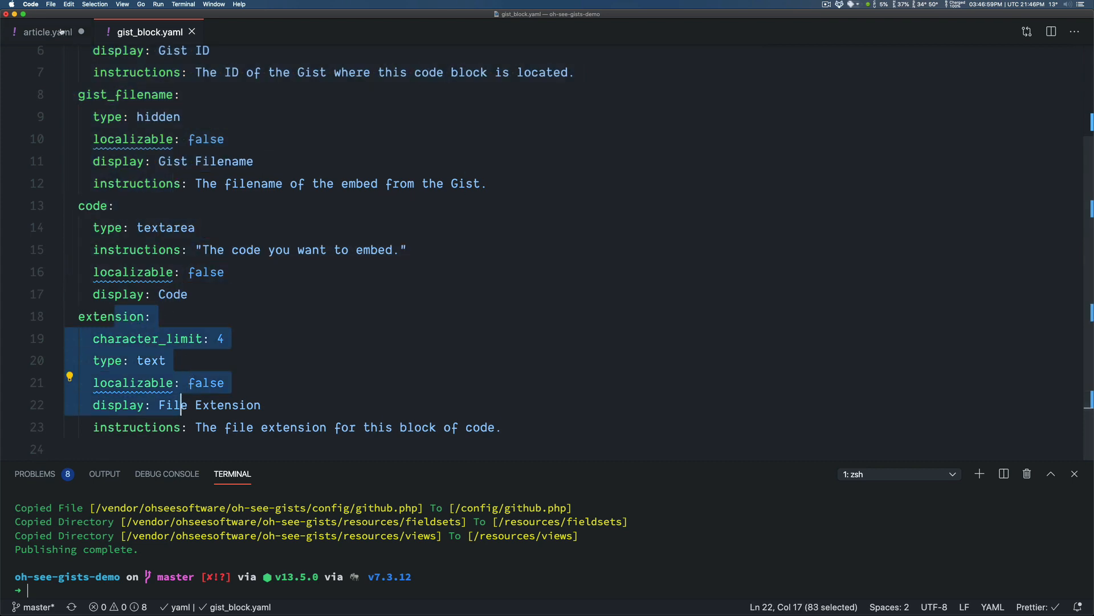
{"action": "left_click", "coordinate": [41, 32]}
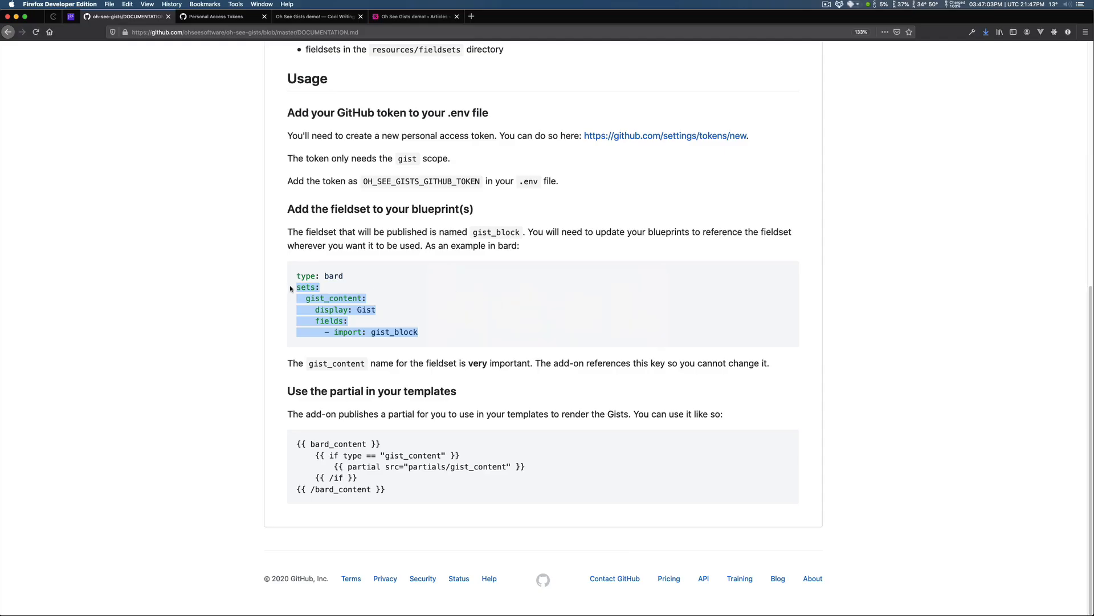
{"action": "mouse_move", "coordinate": [318, 375]}
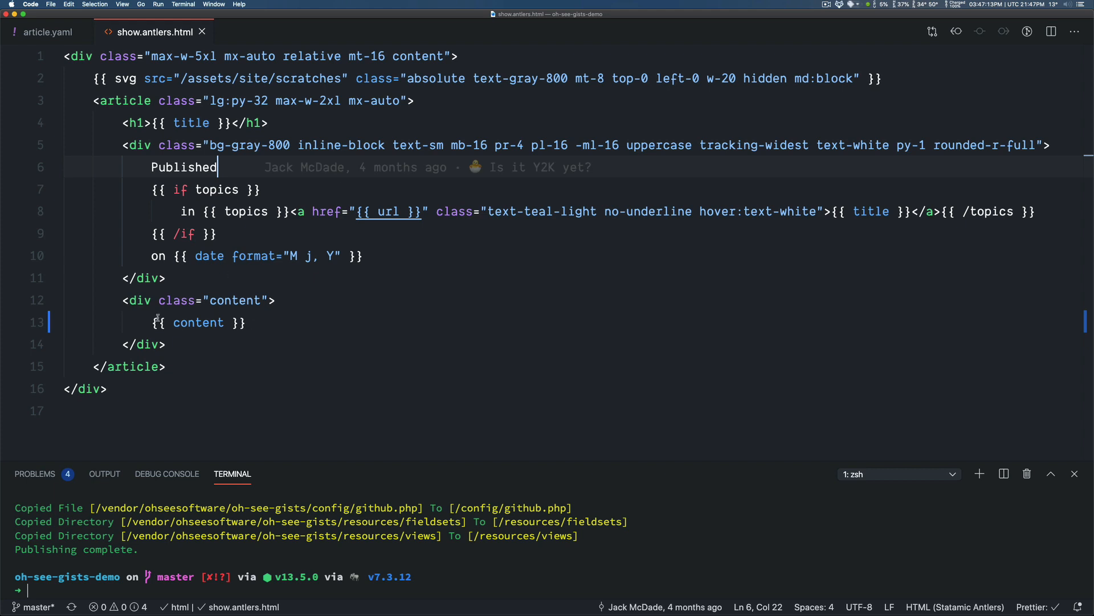
Wrap {{ content }} in a loop with an if type == 'text' branch outputting {{ text | nopars }}
{"action": "double_click", "coordinate": [199, 322]}
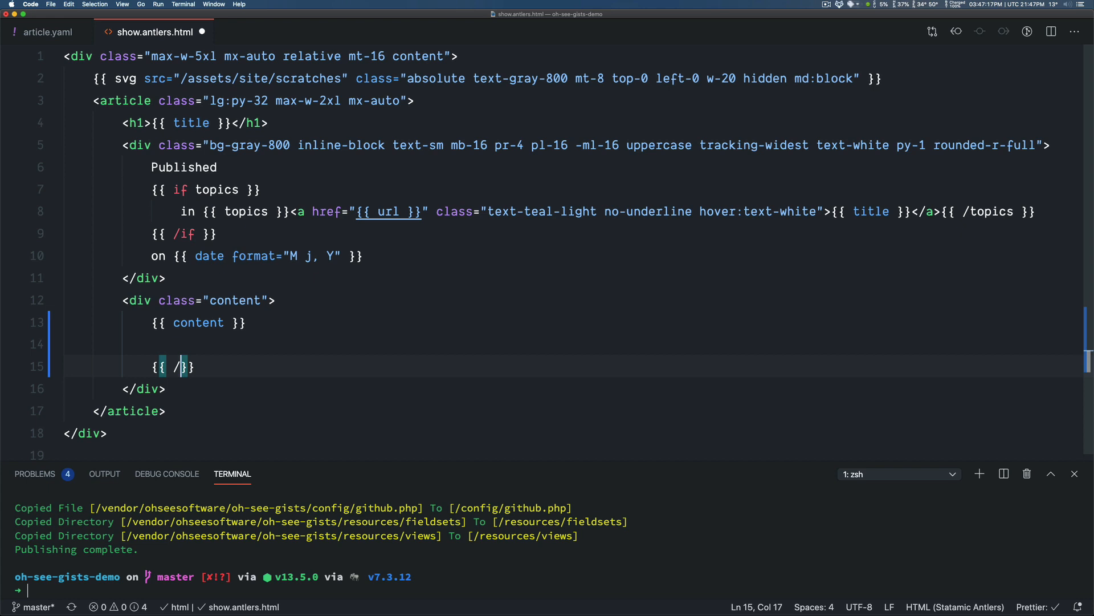
{"action": "type", "text": "content"}
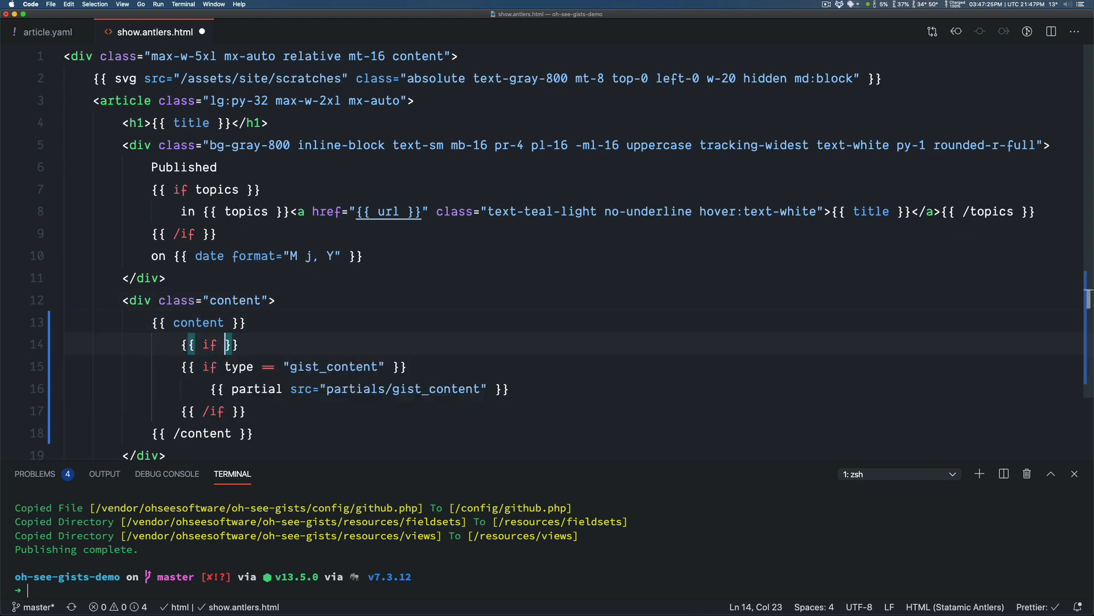
{"action": "type", "text": "type = 'text'"}
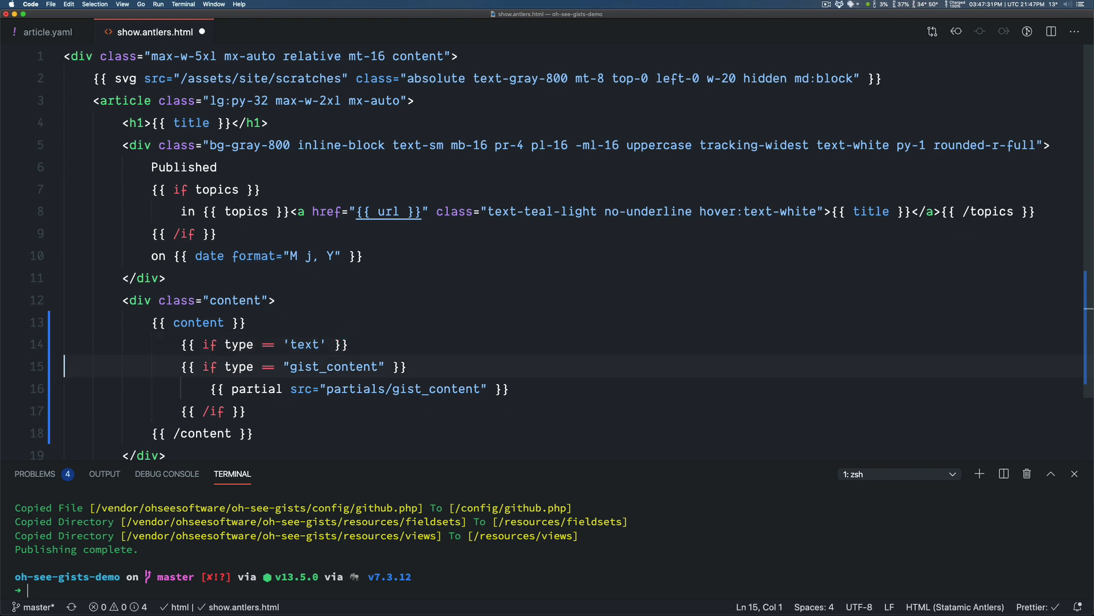
{"action": "key", "text": "enter"}
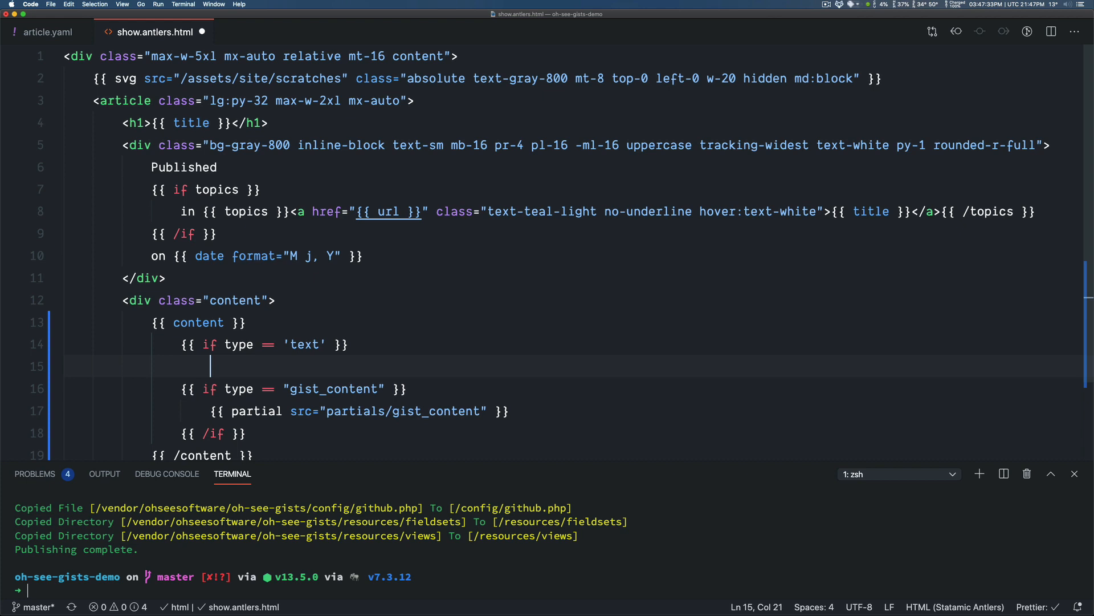
{"action": "type", "text": "{{ }}"}
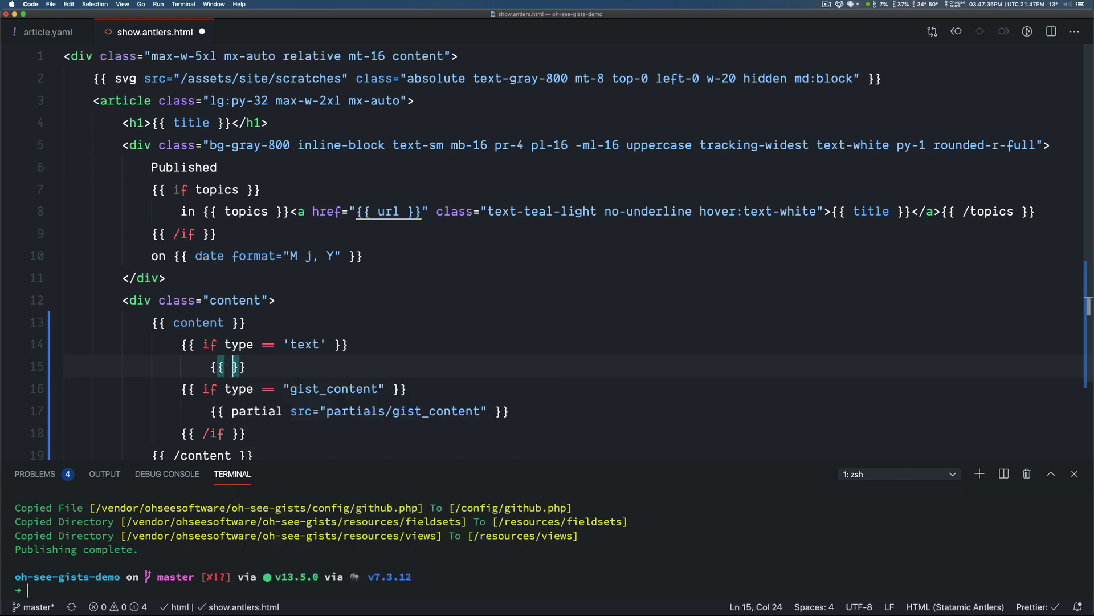
{"action": "type", "text": "text | nopars"}
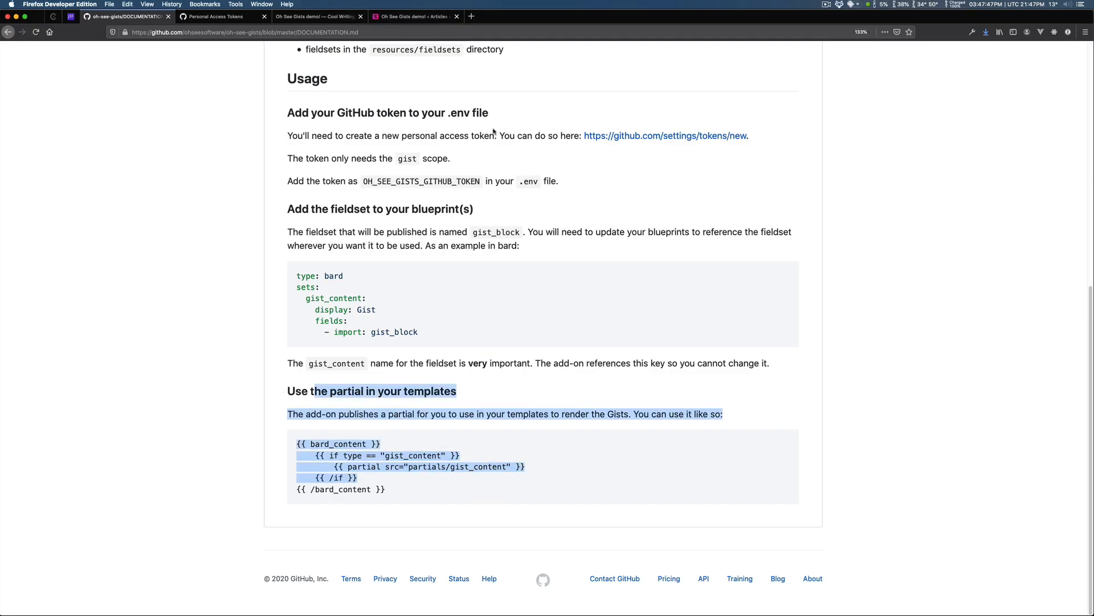
Type 'did this work?' in the article's Bard field and insert a Gist block
{"action": "left_click", "coordinate": [415, 16]}
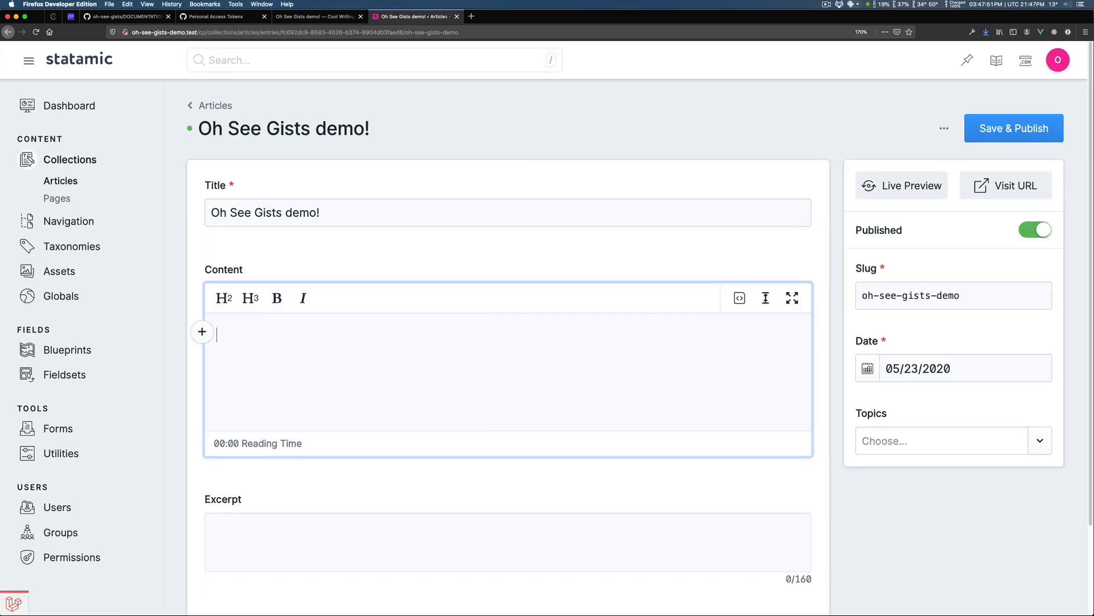
{"action": "type", "text": "did this w"}
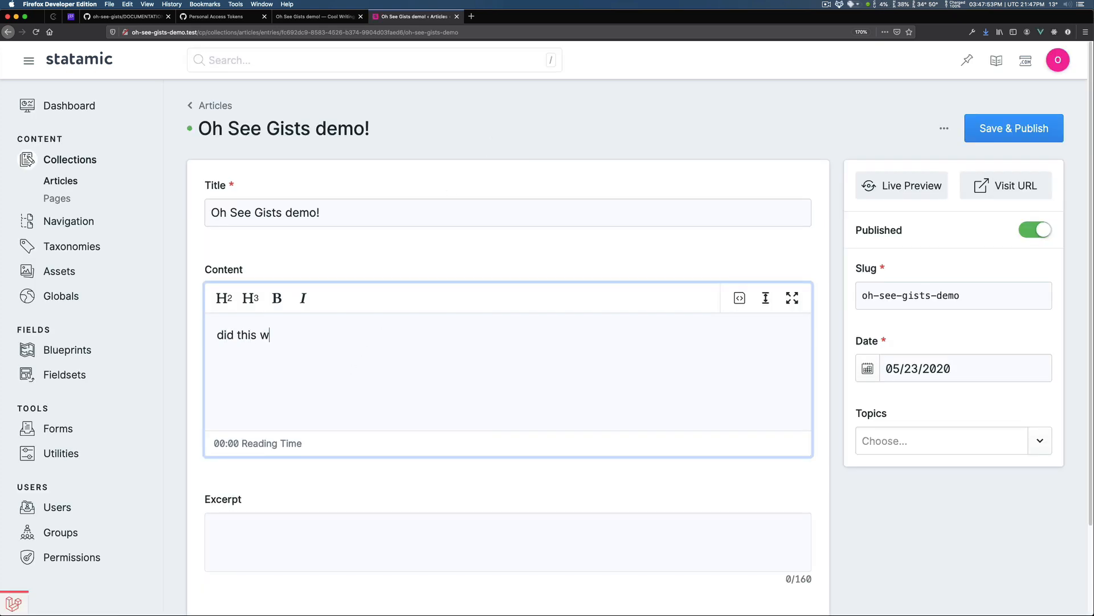
{"action": "left_click", "coordinate": [203, 361]}
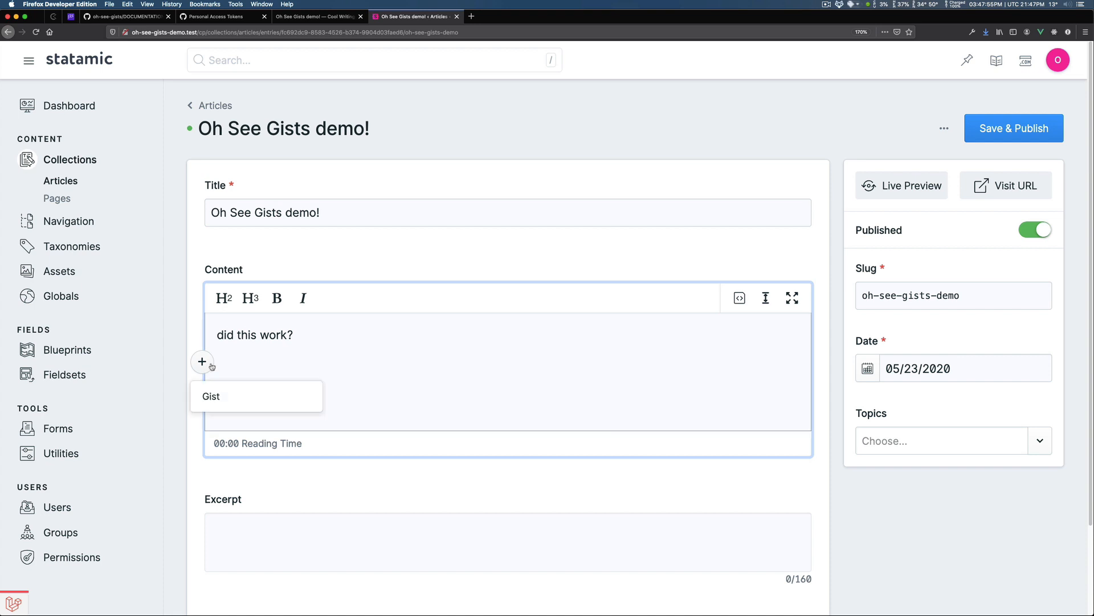
{"action": "left_click", "coordinate": [211, 396]}
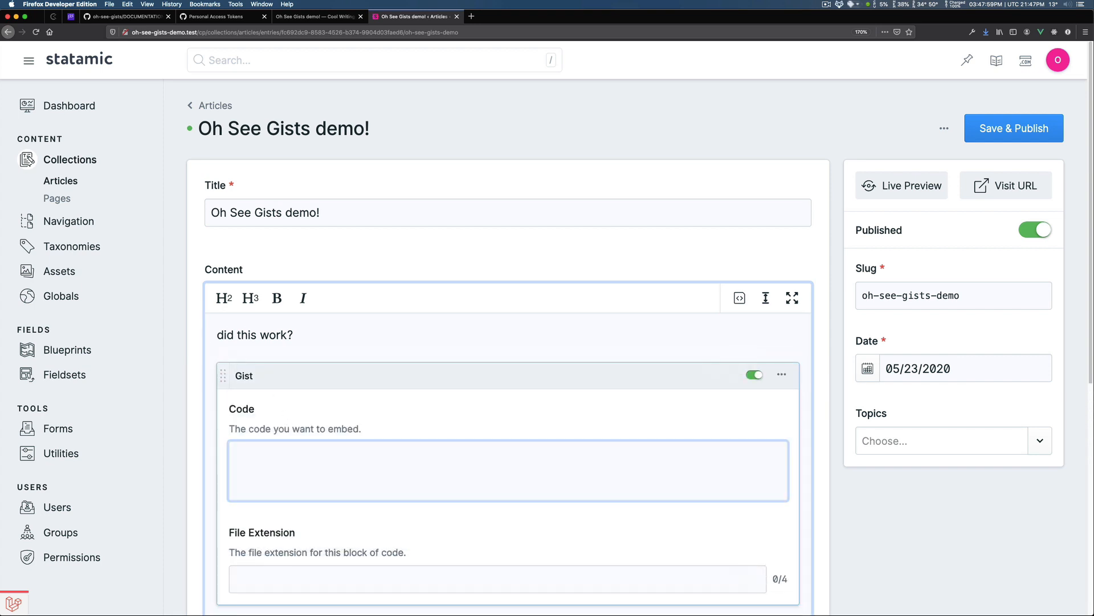
Fill the Gist block with const hello = 'world!'; and file extension js
{"action": "type", "text": "const hello = 'w"}
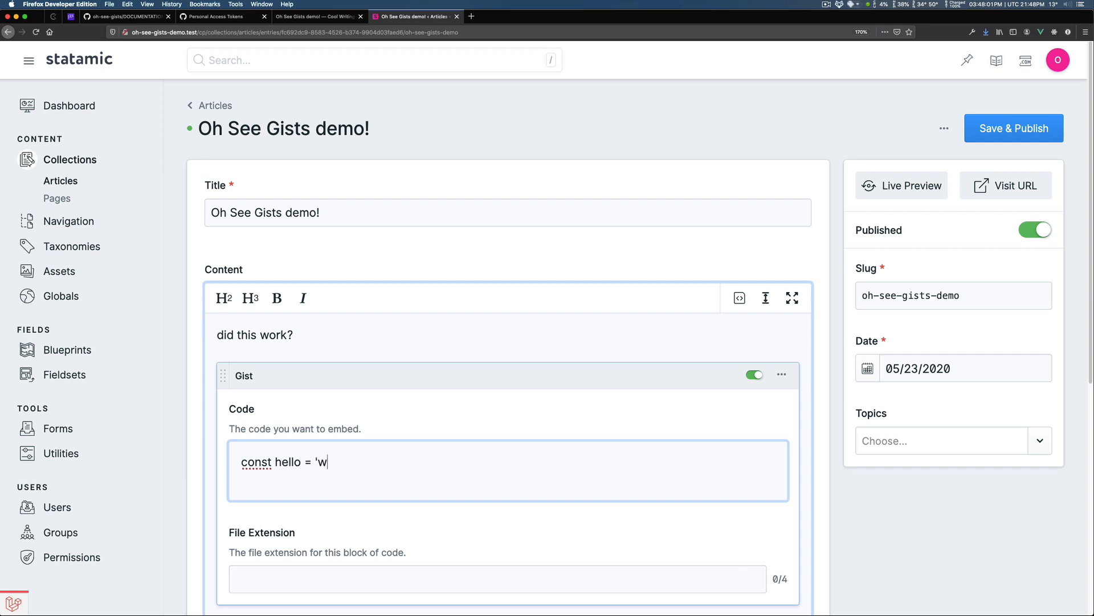
{"action": "type", "text": "orld!';"}
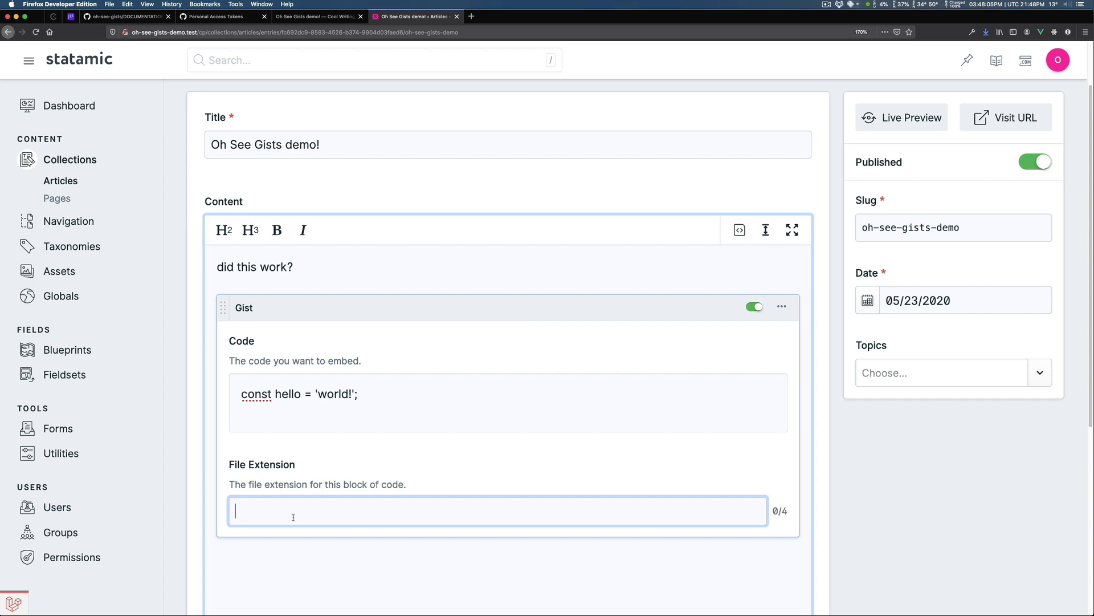
{"action": "type", "text": "js"}
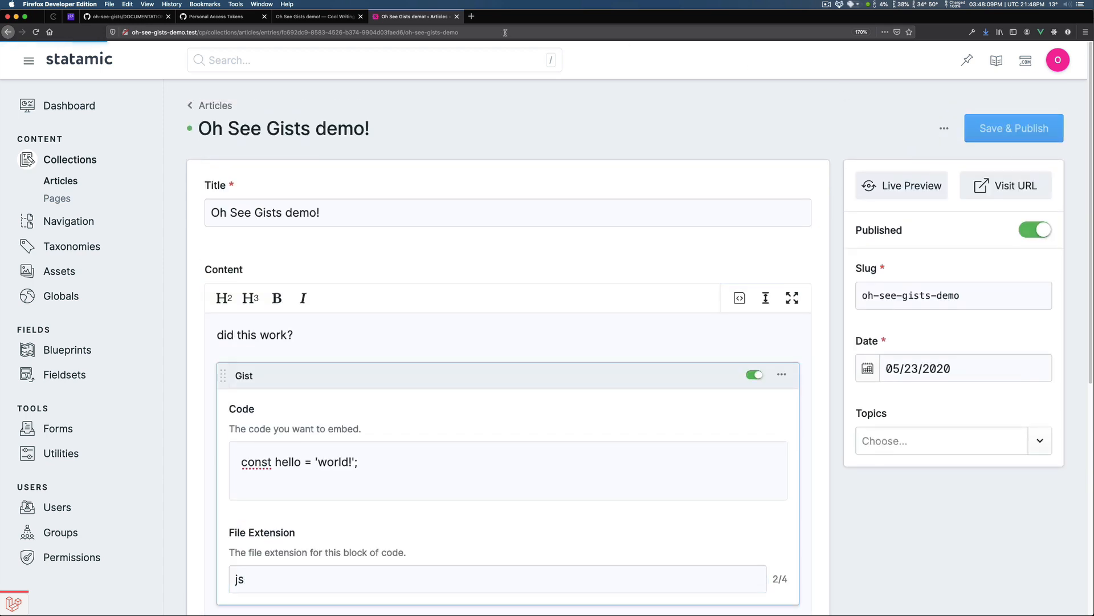
{"action": "left_click", "coordinate": [317, 16]}
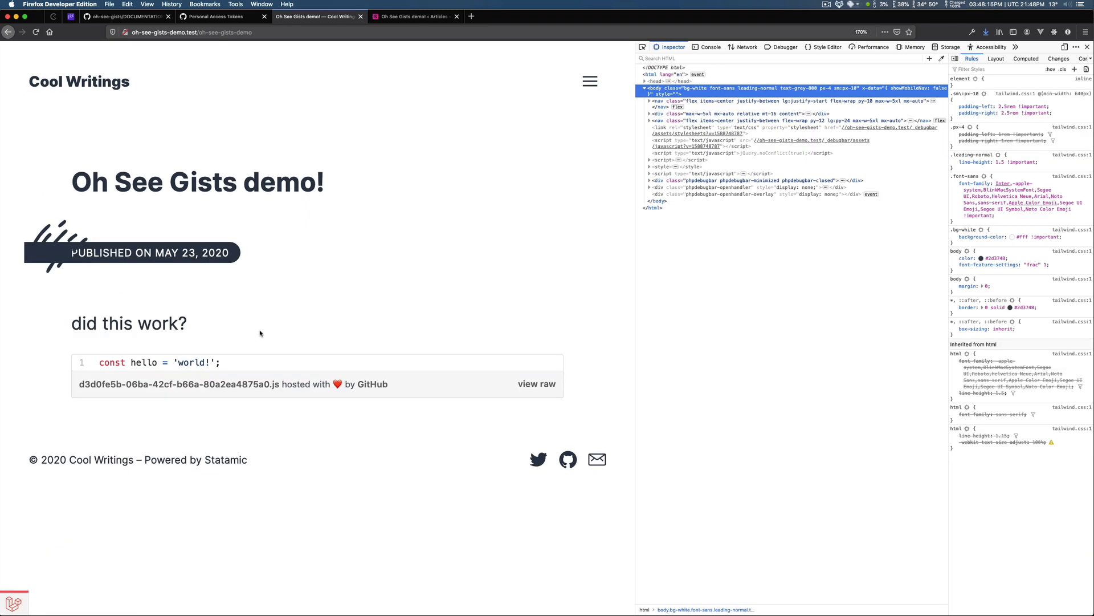
{"action": "mouse_move", "coordinate": [136, 350]}
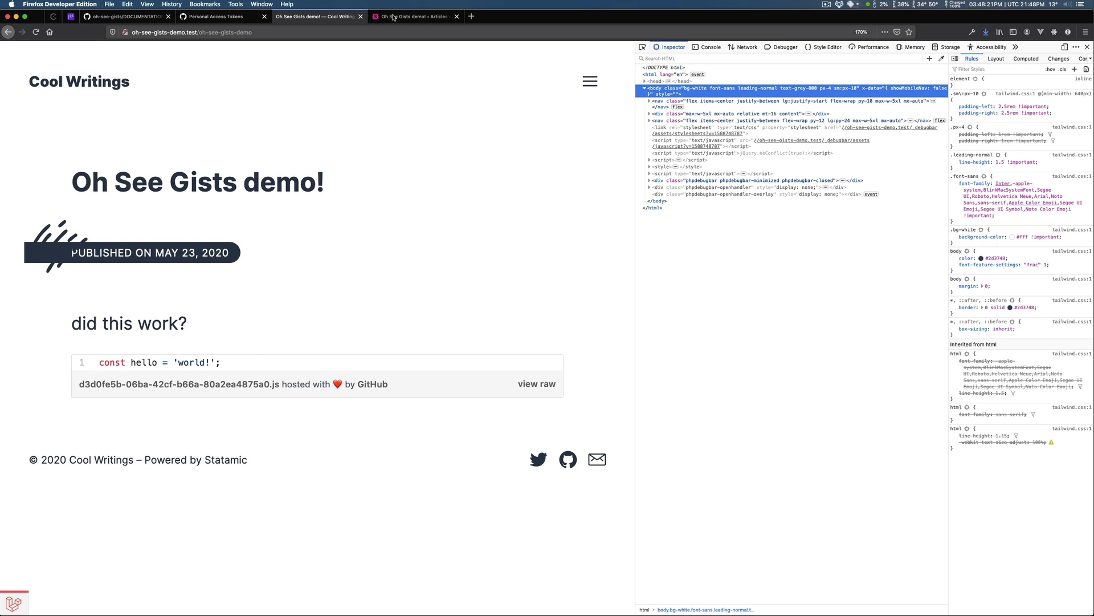
View the JavaScript gist rendered on the article page, then return to editing the entry
{"action": "left_click", "coordinate": [415, 16]}
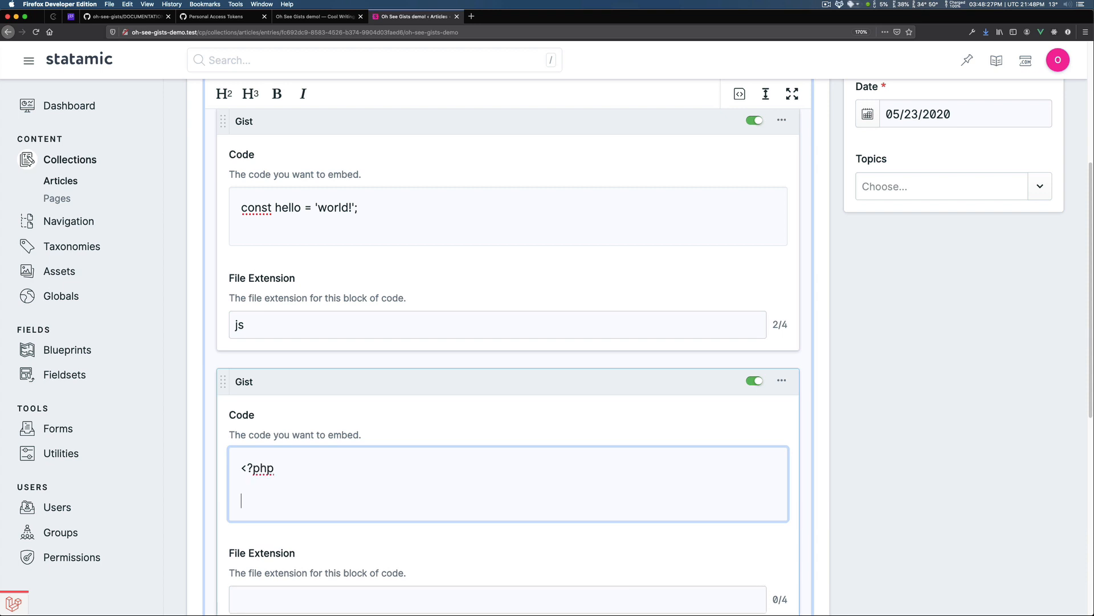
Enter the PHP stub 'class Hello {' in the second Gist block and Save & Publish
{"action": "type", "text": "clas"}
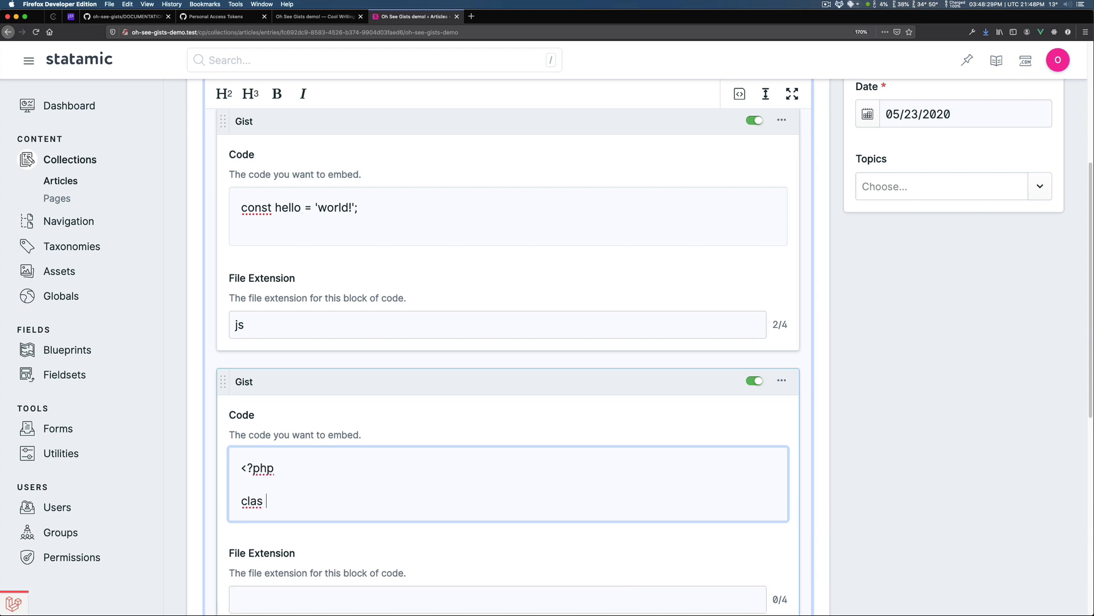
{"action": "type", "text": "s Hello {"}
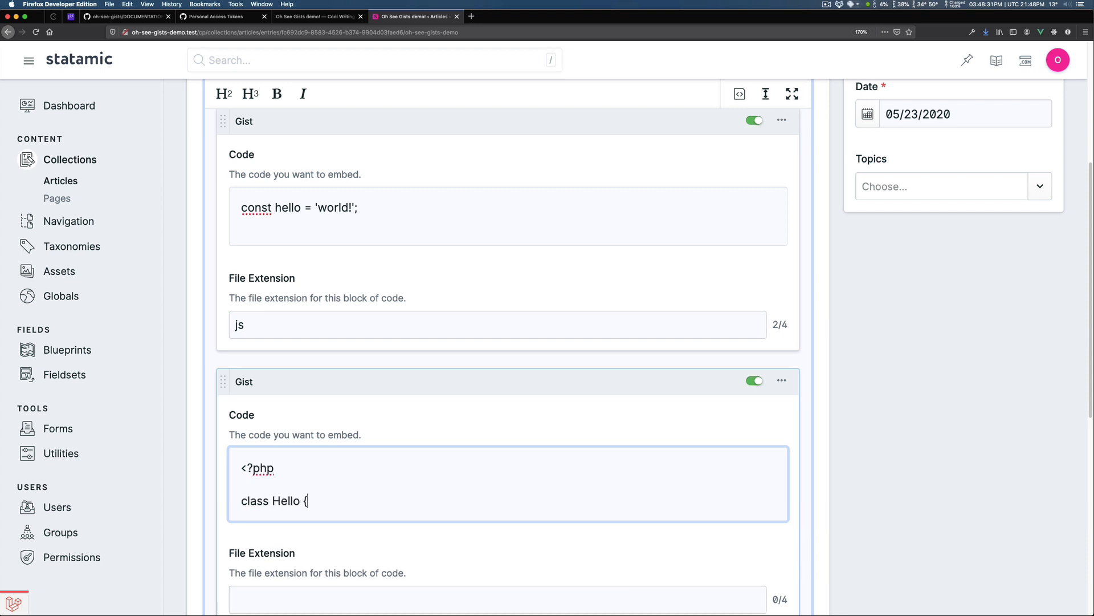
{"action": "scroll", "scroll_direction": "down", "scroll_amount": 3}
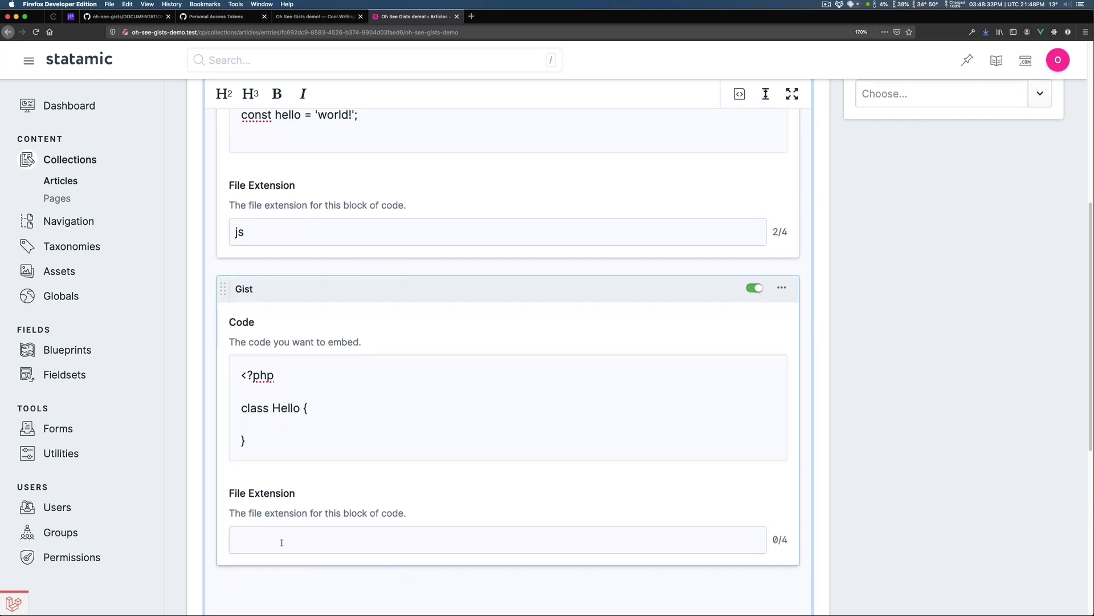
{"action": "scroll", "scroll_direction": "up", "scroll_amount": 3}
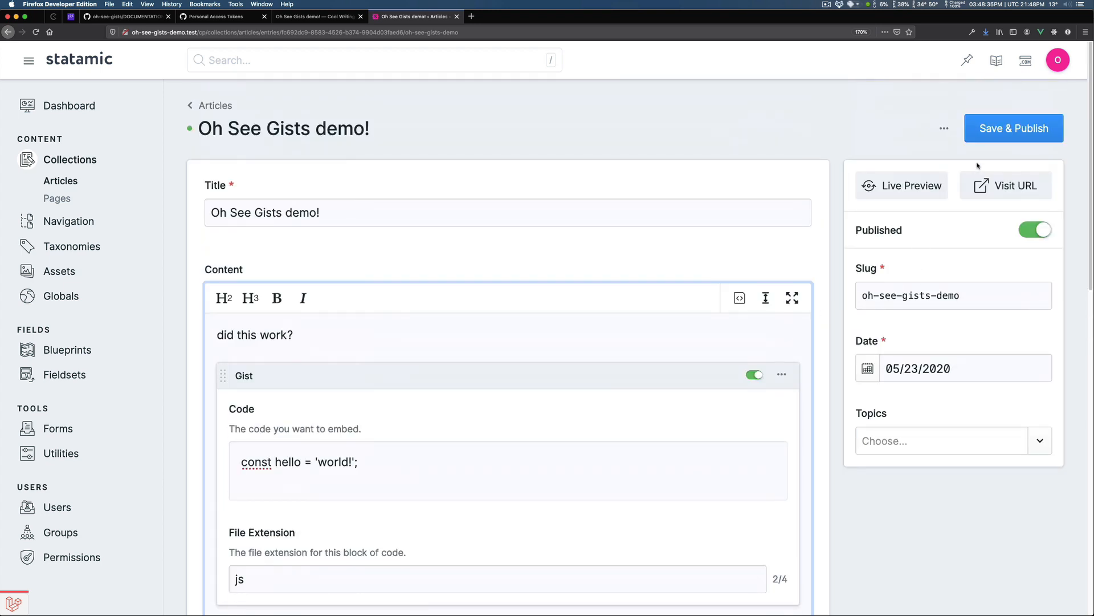
{"action": "left_click", "coordinate": [318, 15]}
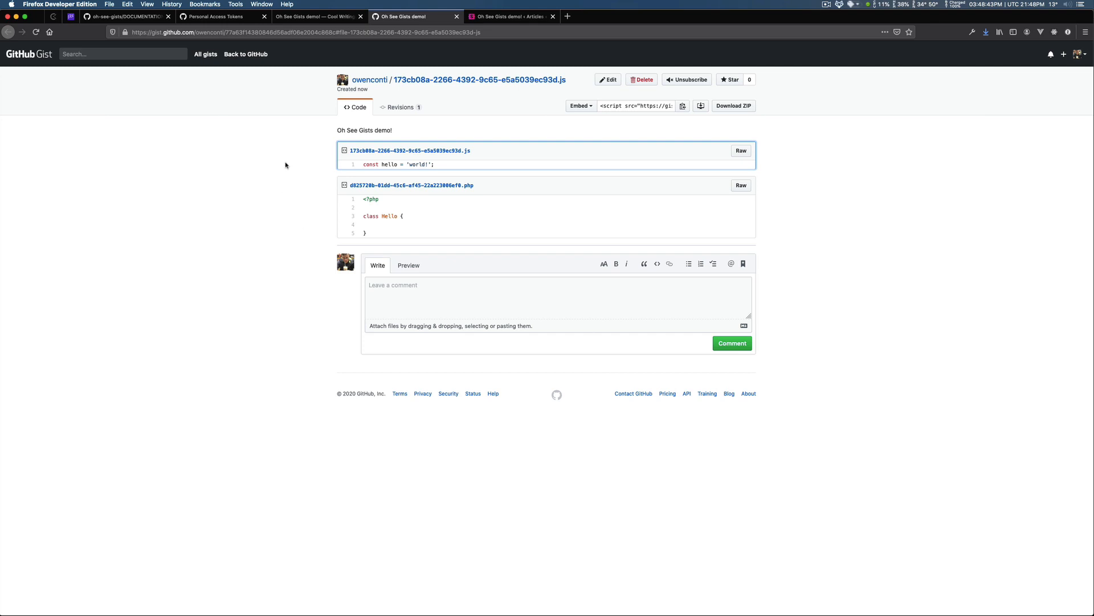
{"action": "mouse_move", "coordinate": [547, 82]}
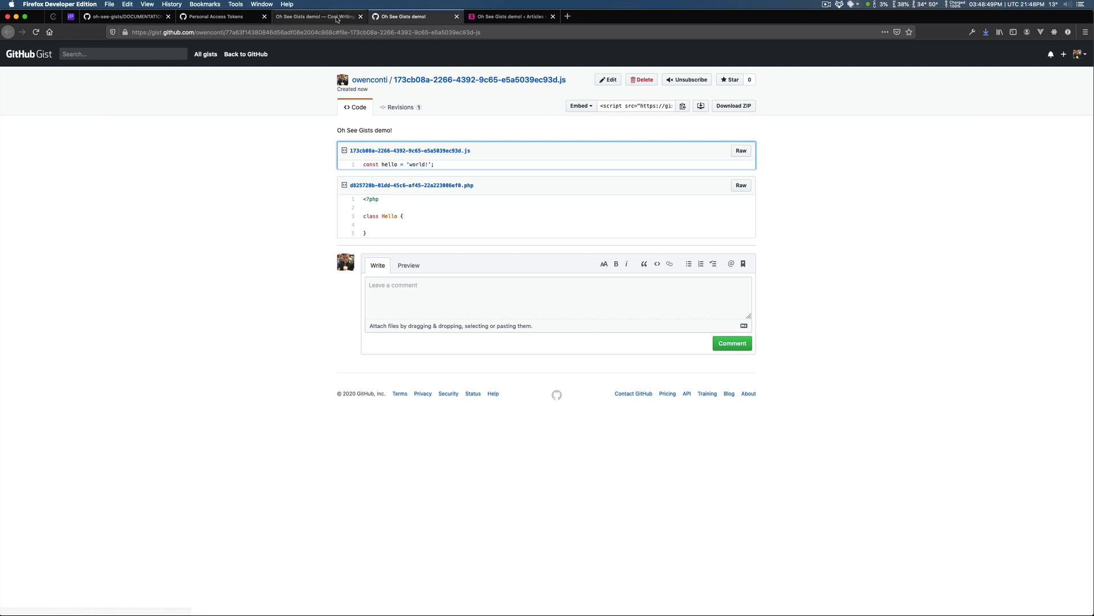
Return to the published article page after checking the gist's JS and PHP files
{"action": "left_click", "coordinate": [318, 16]}
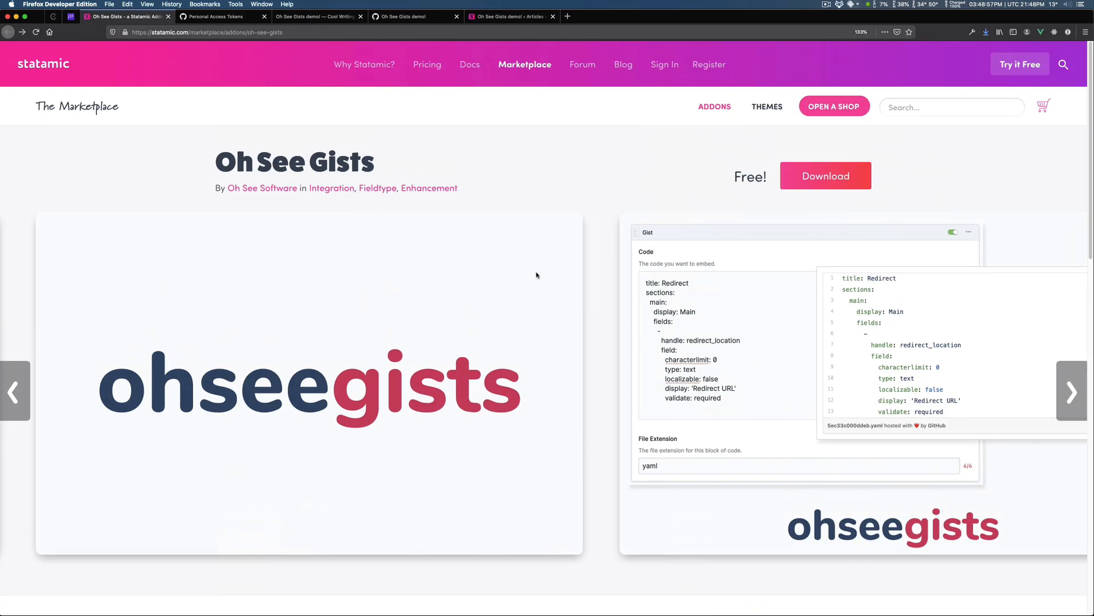
Scroll the Oh See Gists page to its description, links and release details
{"action": "scroll", "scroll_direction": "down", "scroll_amount": 3}
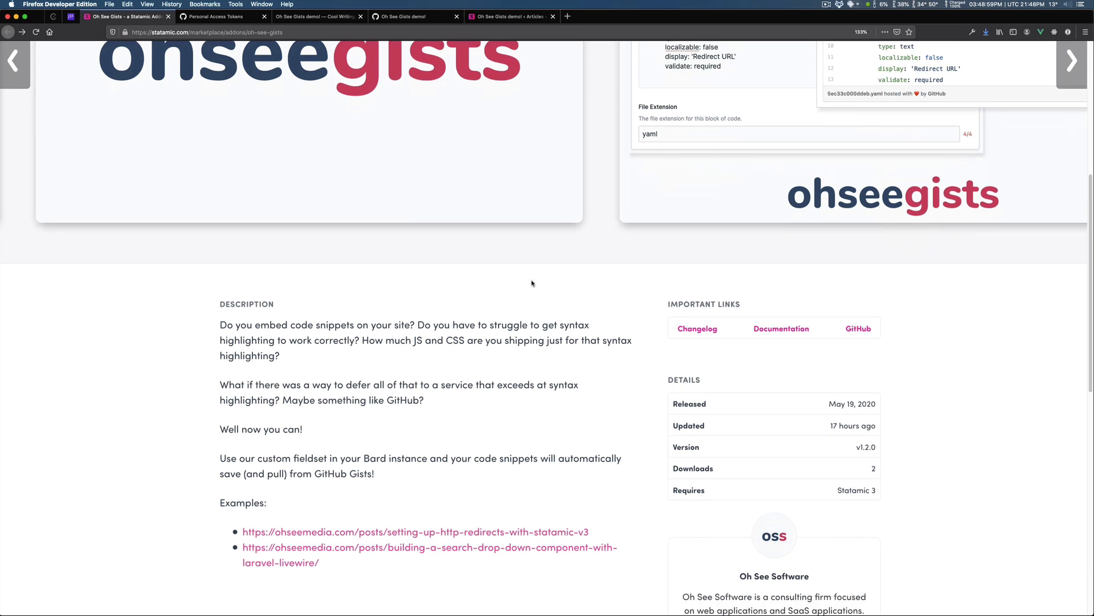
{"action": "scroll", "scroll_direction": "down", "scroll_amount": 3}
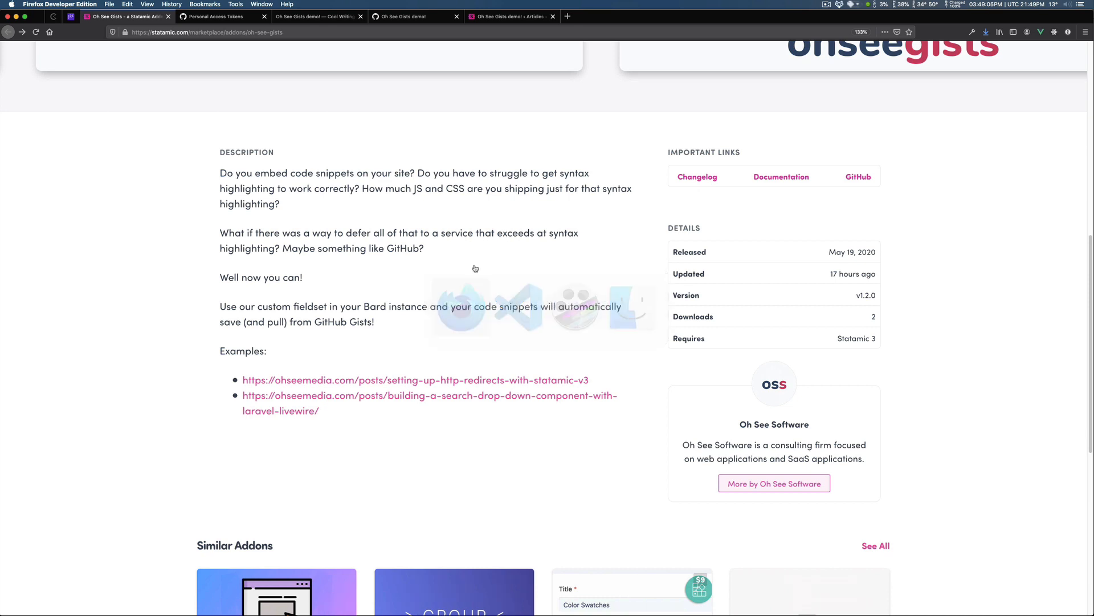
{"action": "mouse_move", "coordinate": [480, 234]}
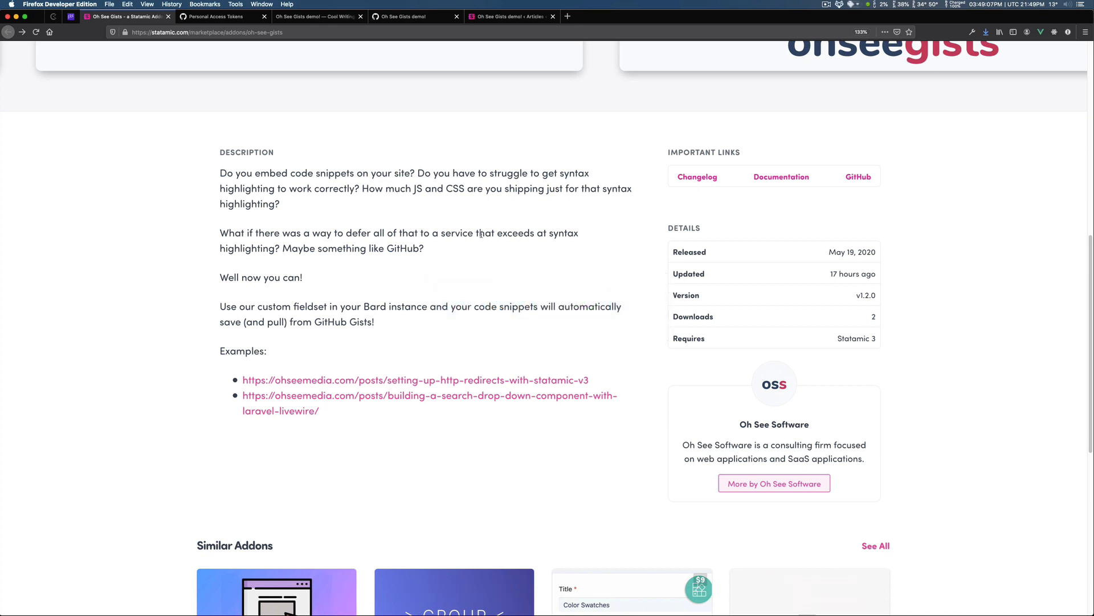